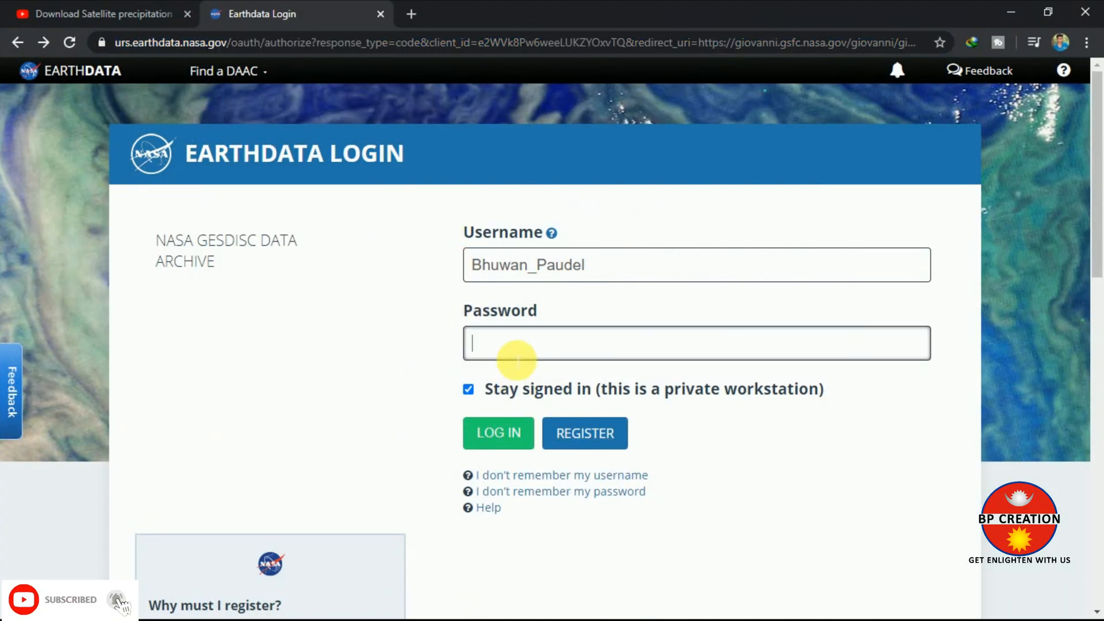
# Enter the account password and log in to NASA Earthdata to reach Giovanni.
pyautogui.write('password')
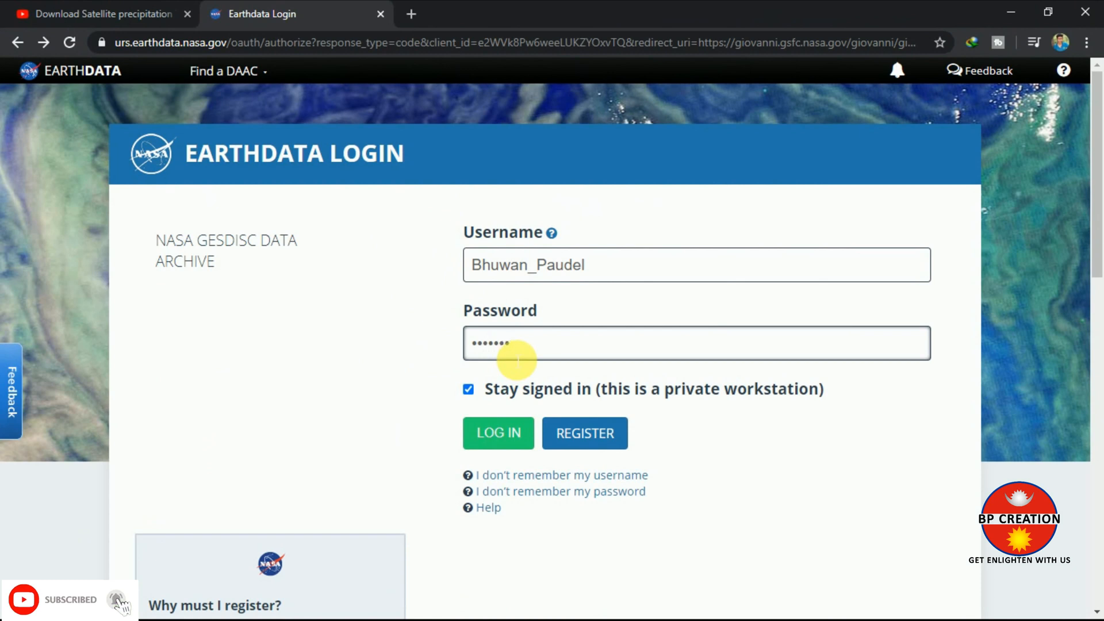
pyautogui.write('•••')
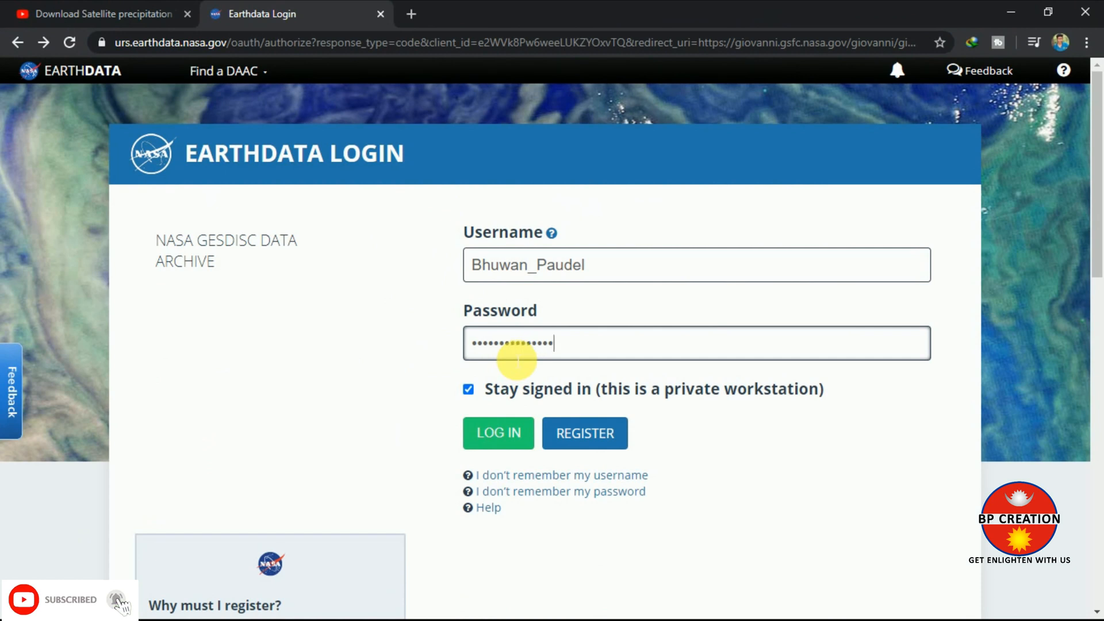
pyautogui.click(498, 432)
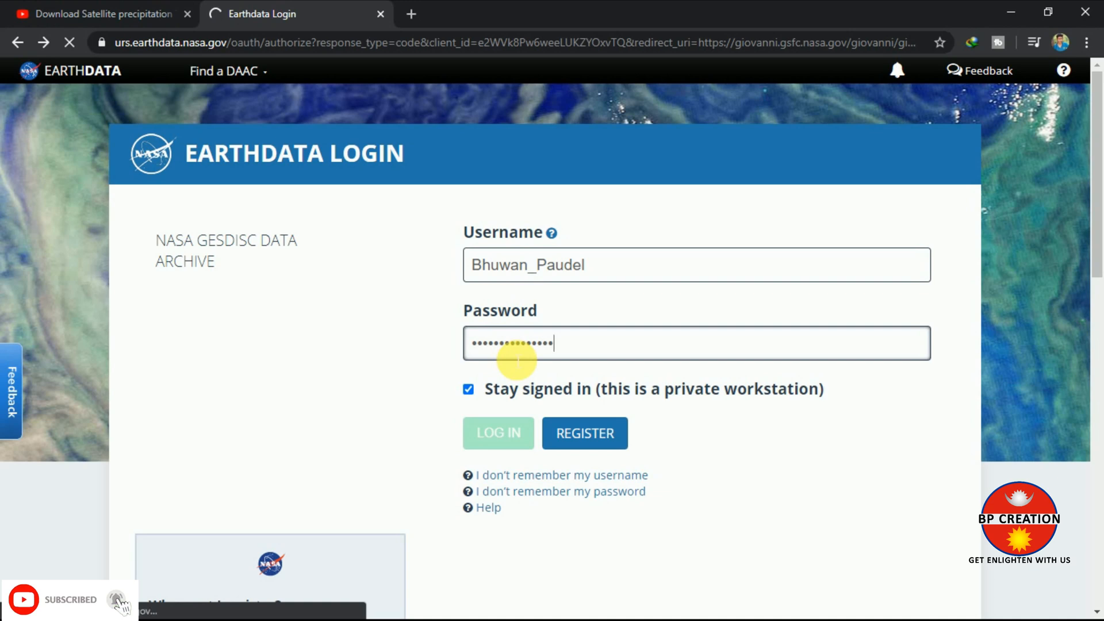
pyautogui.click(498, 433)
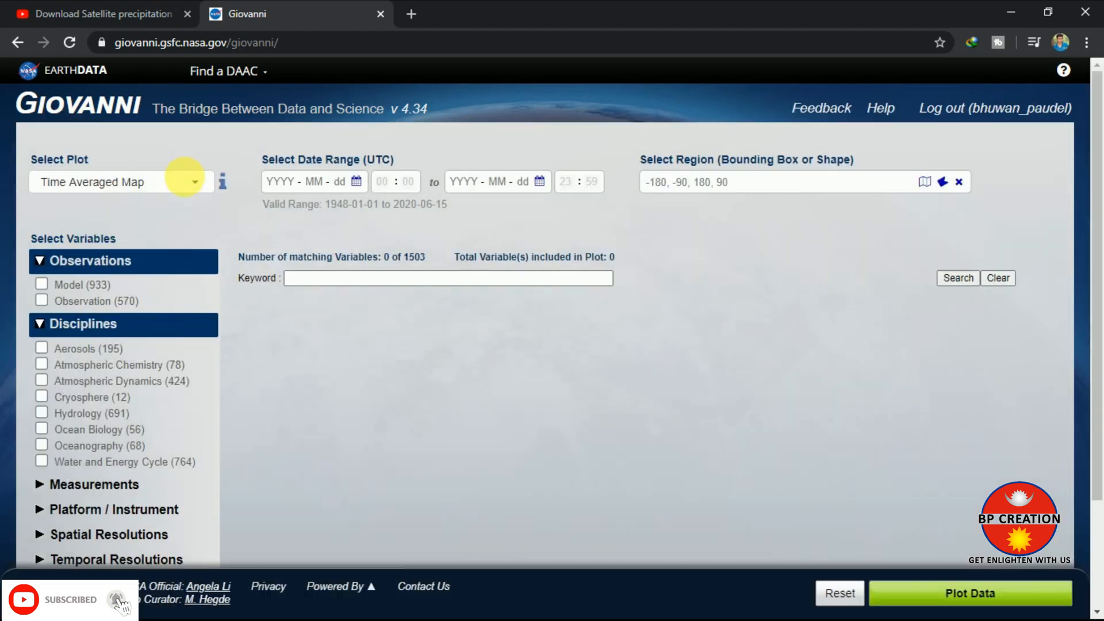
# Switch the Giovanni plot type from Time Averaged Map to Map, Accumulated.
pyautogui.click(195, 182)
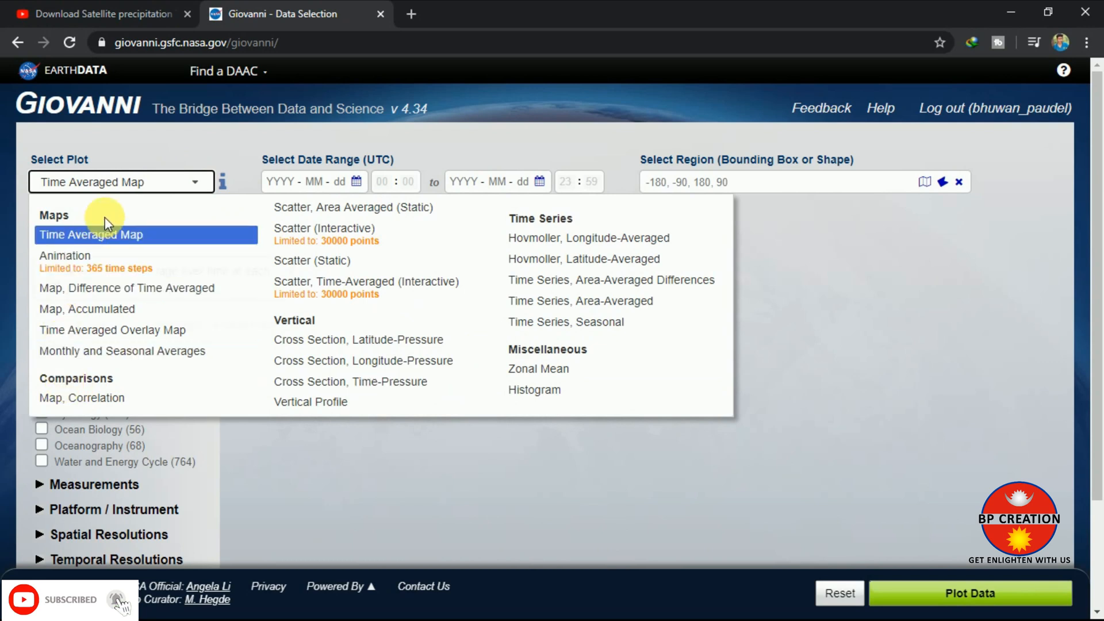
pyautogui.moveTo(106, 309)
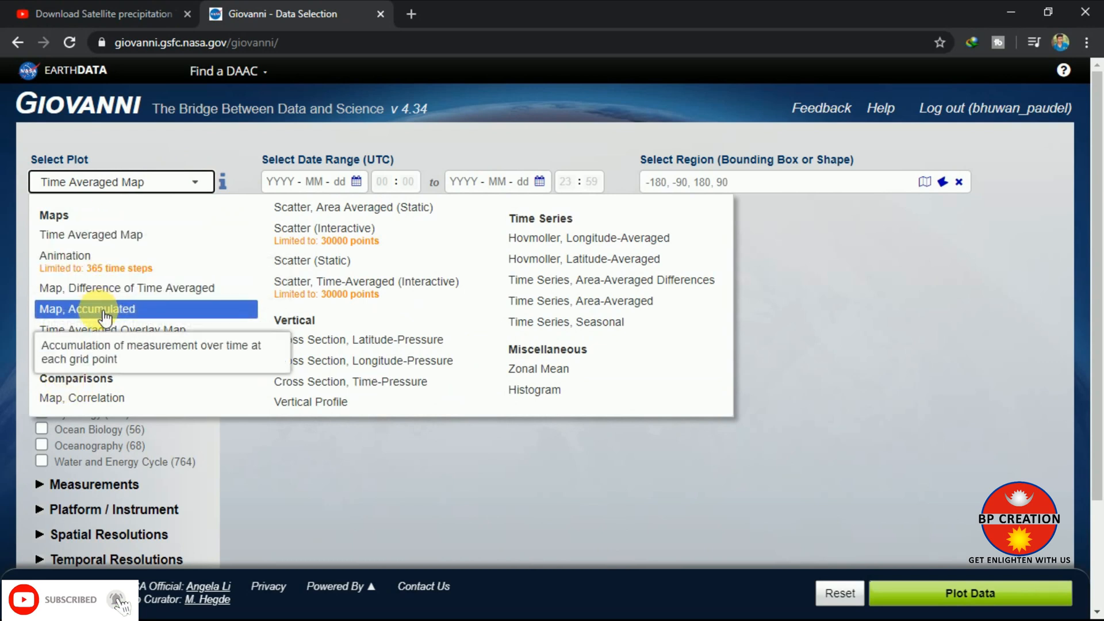
pyautogui.click(87, 308)
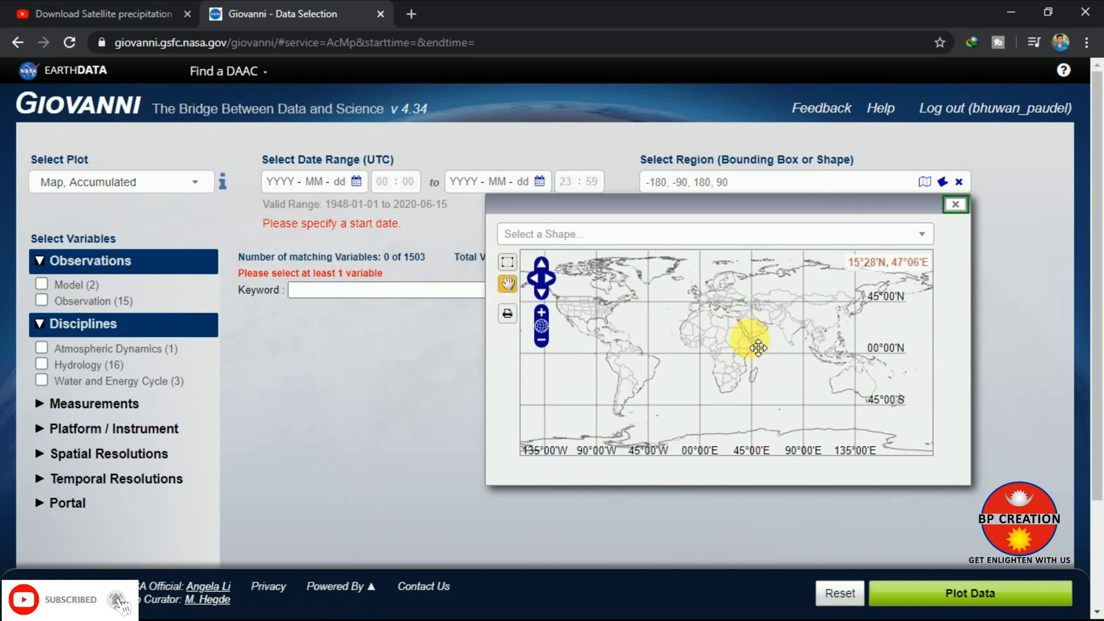
# Zoom to Nepal and draw the bounding box 83.551,26.7957 to 85.3528,28.5095.
pyautogui.moveTo(759, 347); pyautogui.dragTo(700, 319)
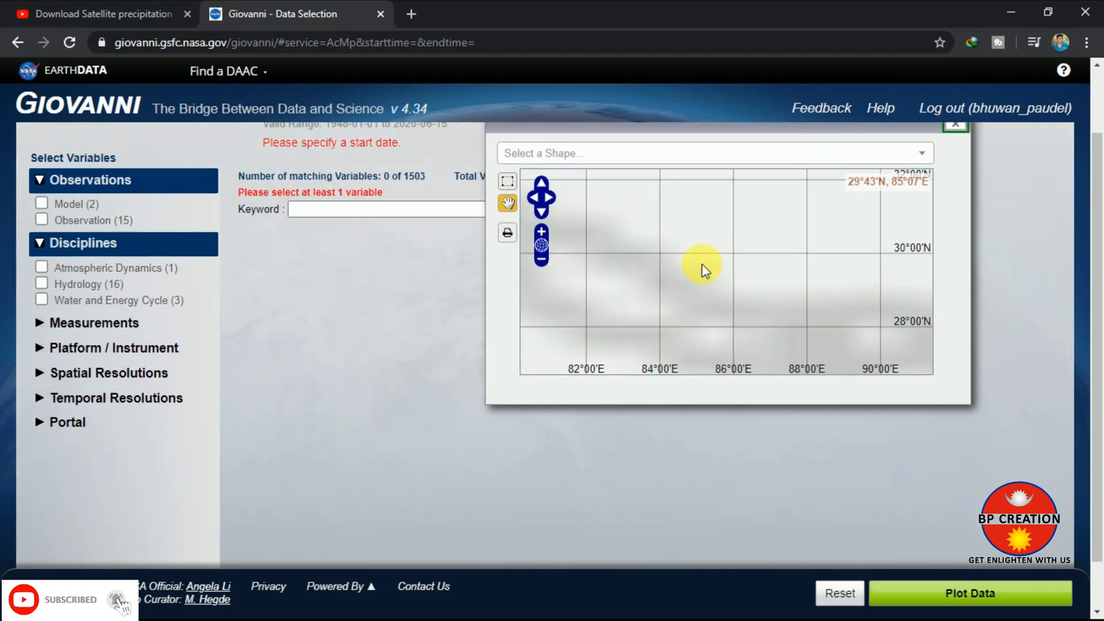
pyautogui.moveTo(702, 270); pyautogui.dragTo(653, 366)
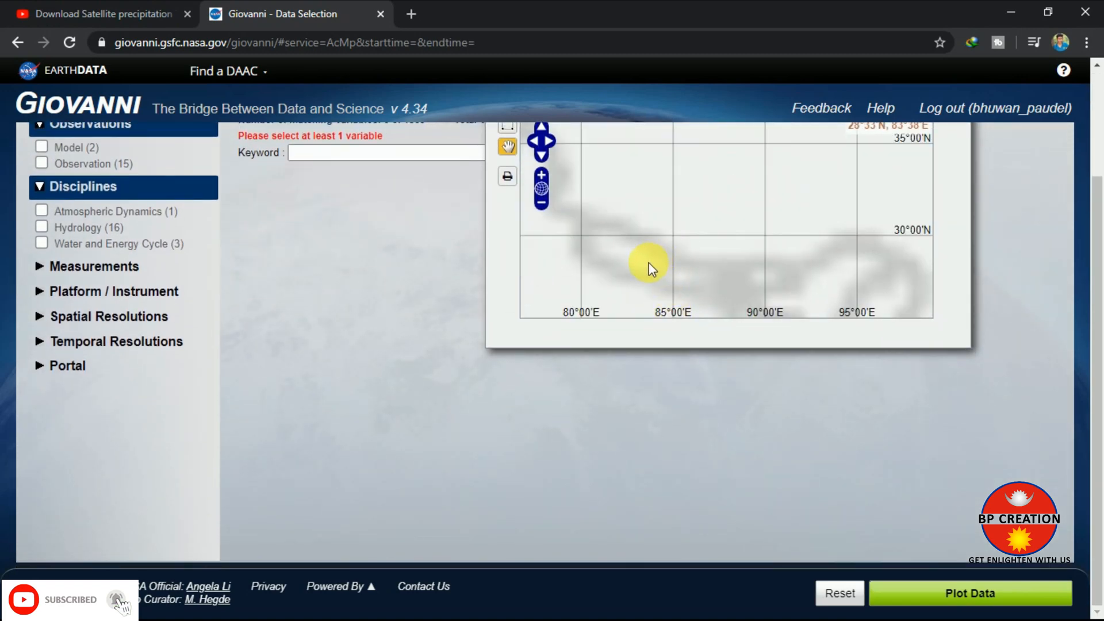
pyautogui.moveTo(648, 268); pyautogui.dragTo(669, 236)
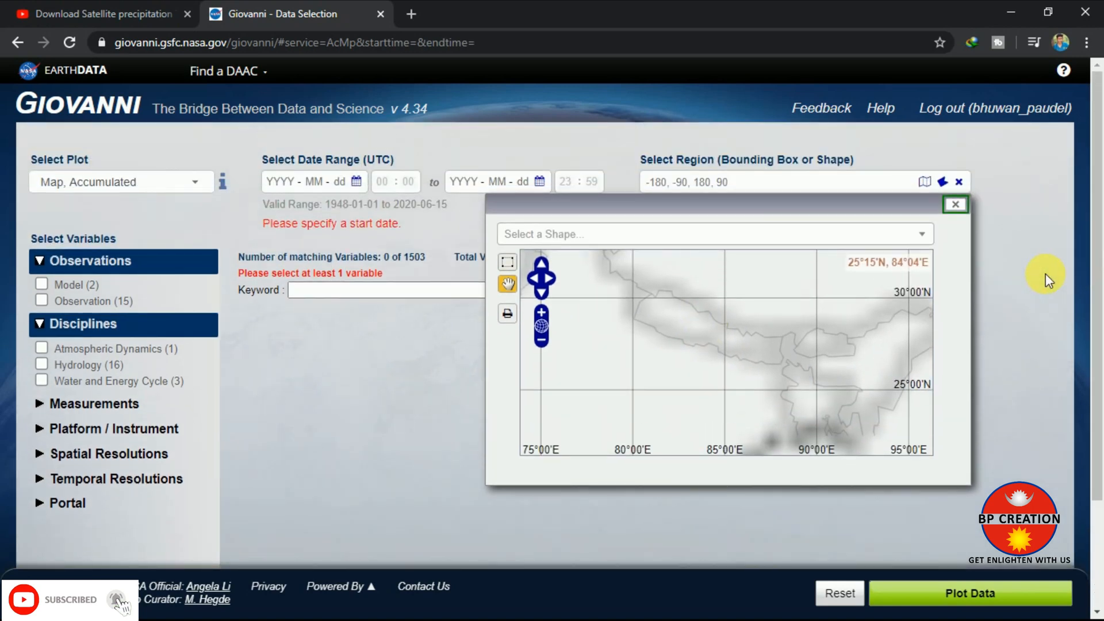
pyautogui.moveTo(506, 269)
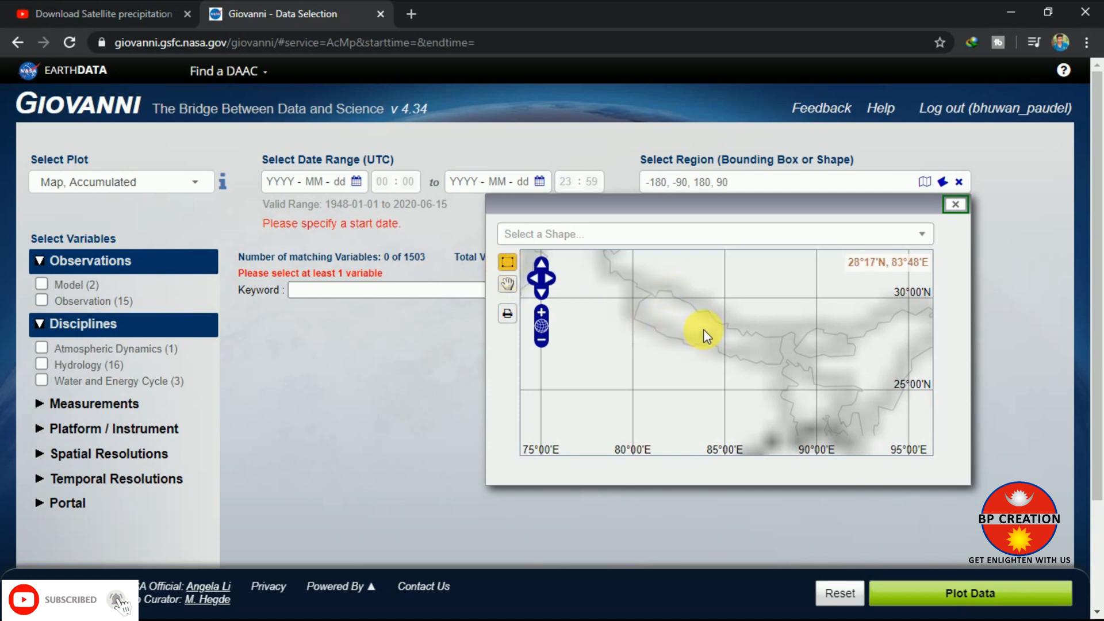
pyautogui.moveTo(704, 336); pyautogui.dragTo(716, 348)
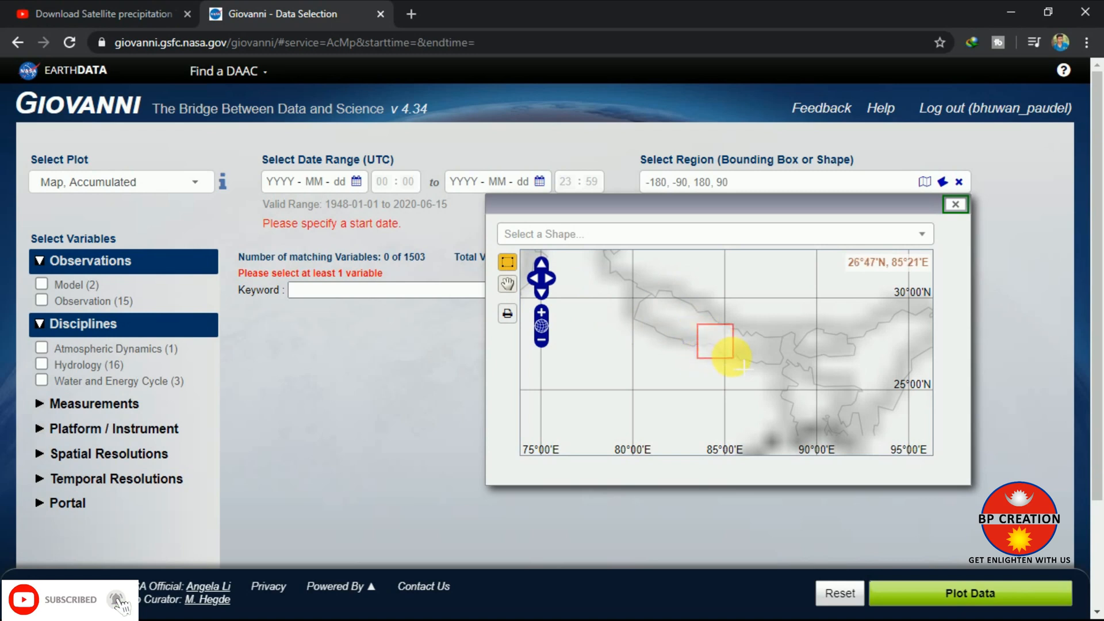
pyautogui.moveTo(699, 327); pyautogui.dragTo(732, 363)
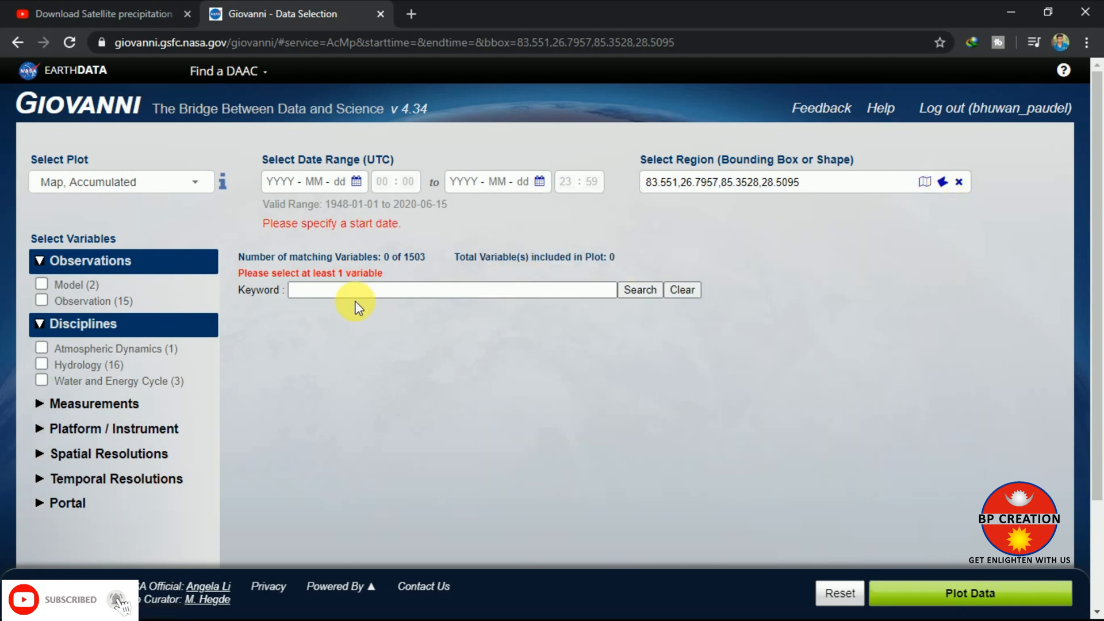
pyautogui.moveTo(358, 182)
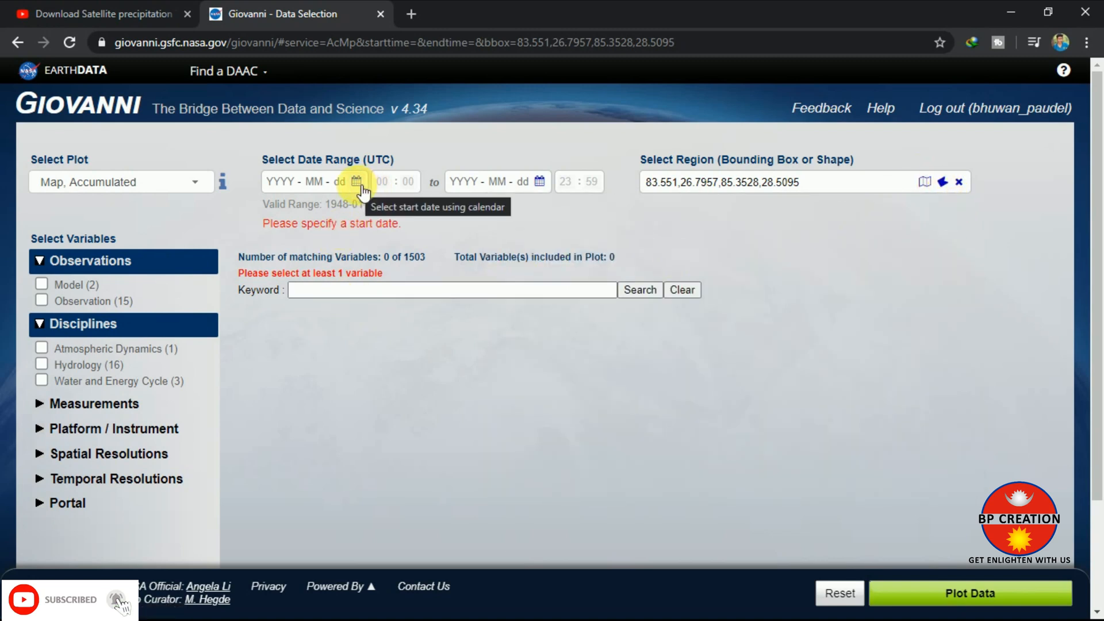
# Set the start date to 2018-12-31 in the start calendar.
pyautogui.click(357, 181)
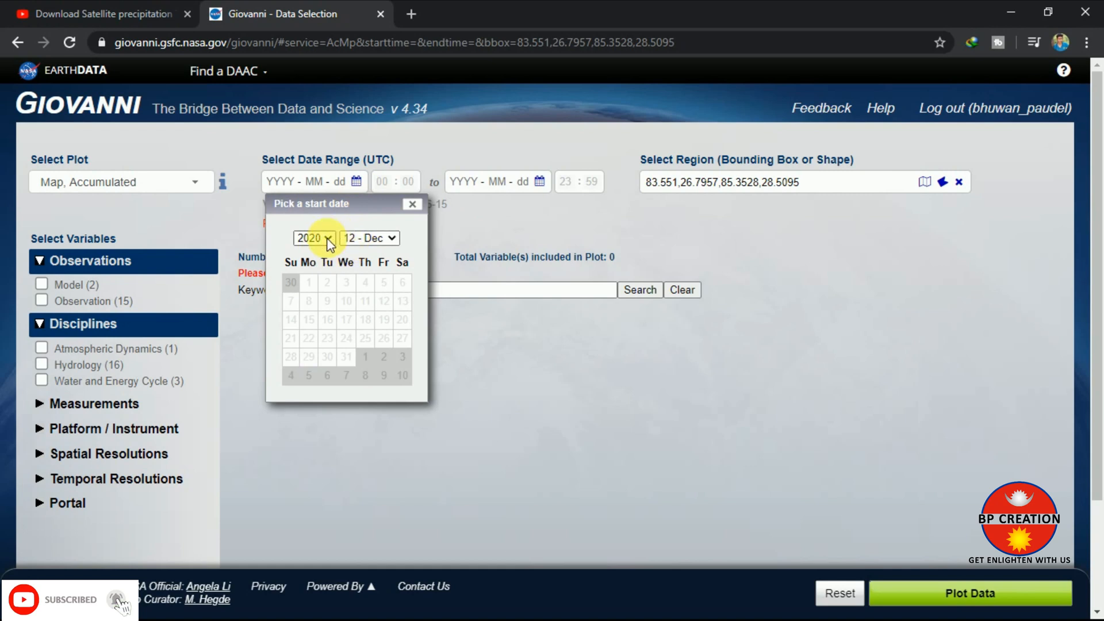
pyautogui.click(314, 238)
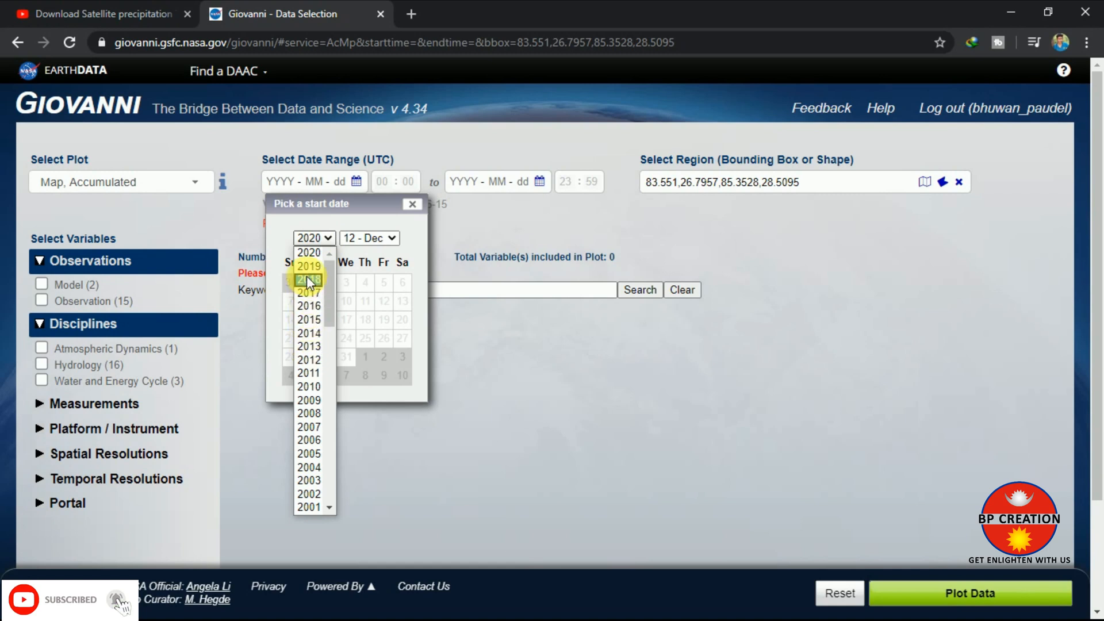
pyautogui.click(308, 279)
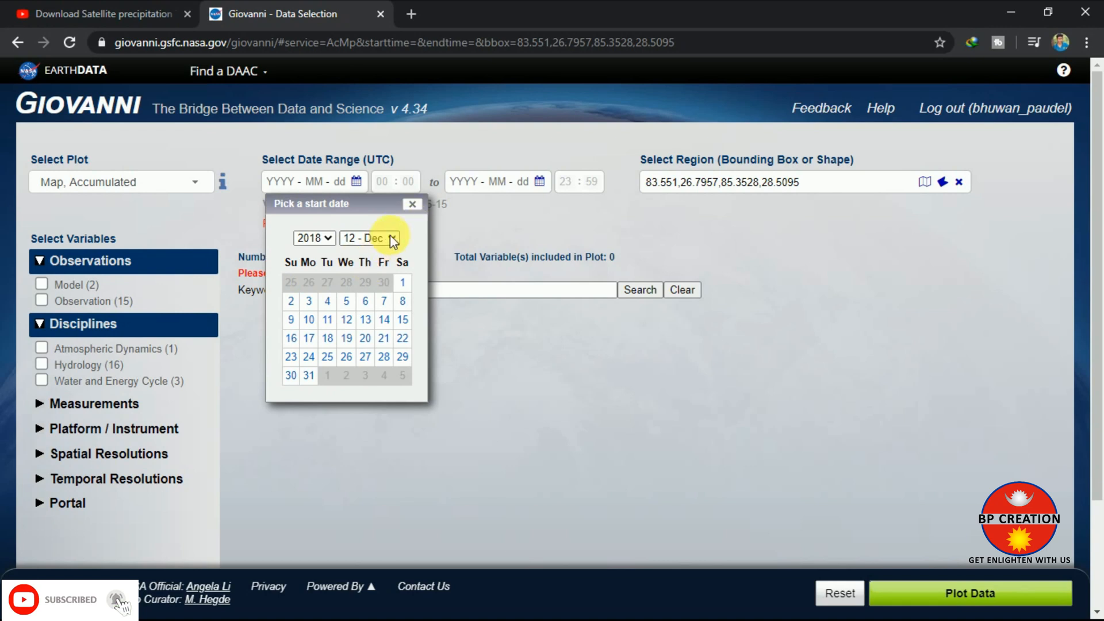
pyautogui.click(368, 237)
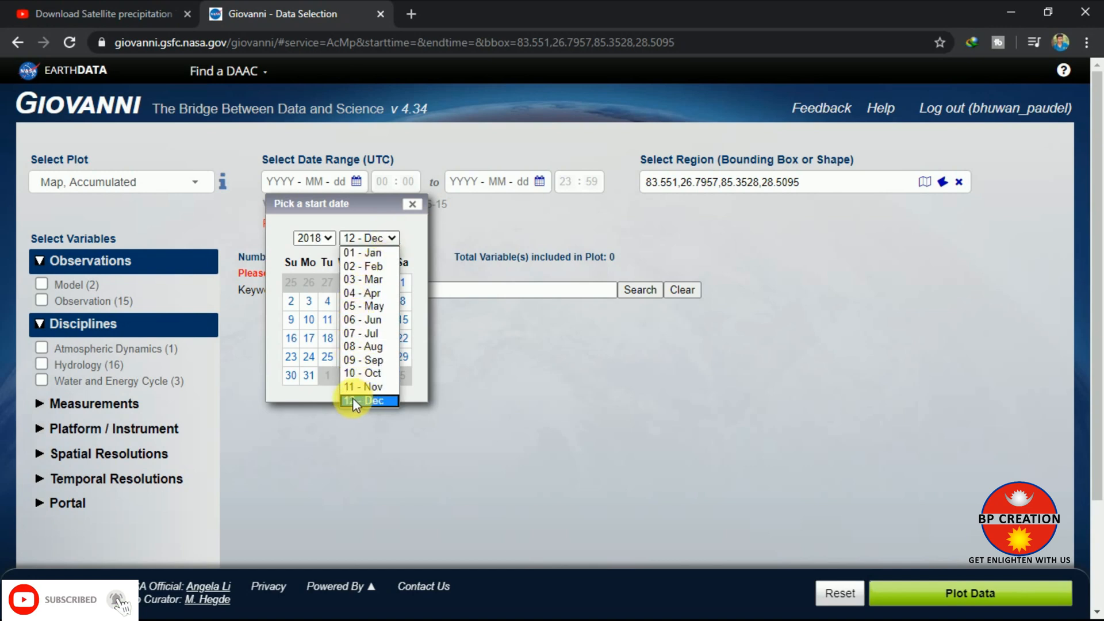
pyautogui.click(369, 401)
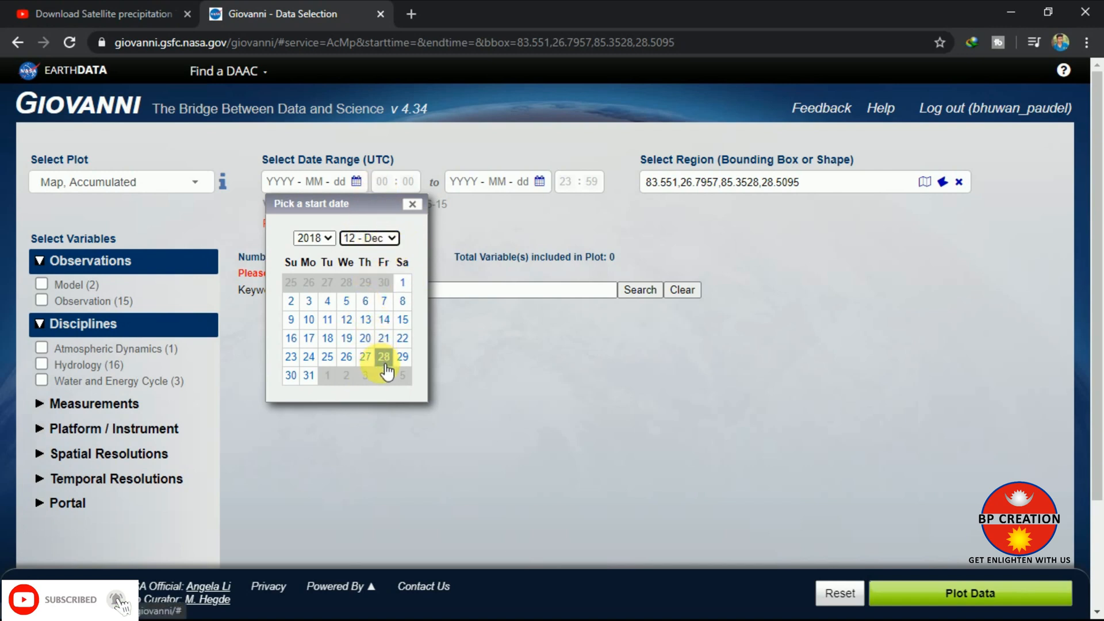
pyautogui.moveTo(291, 375)
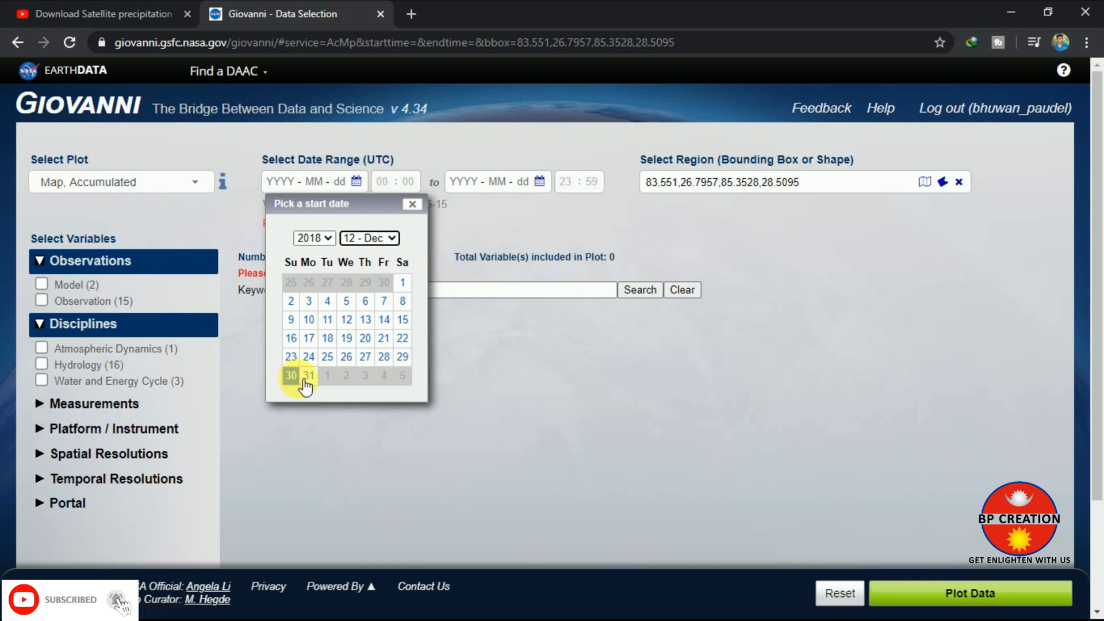
pyautogui.click(308, 375)
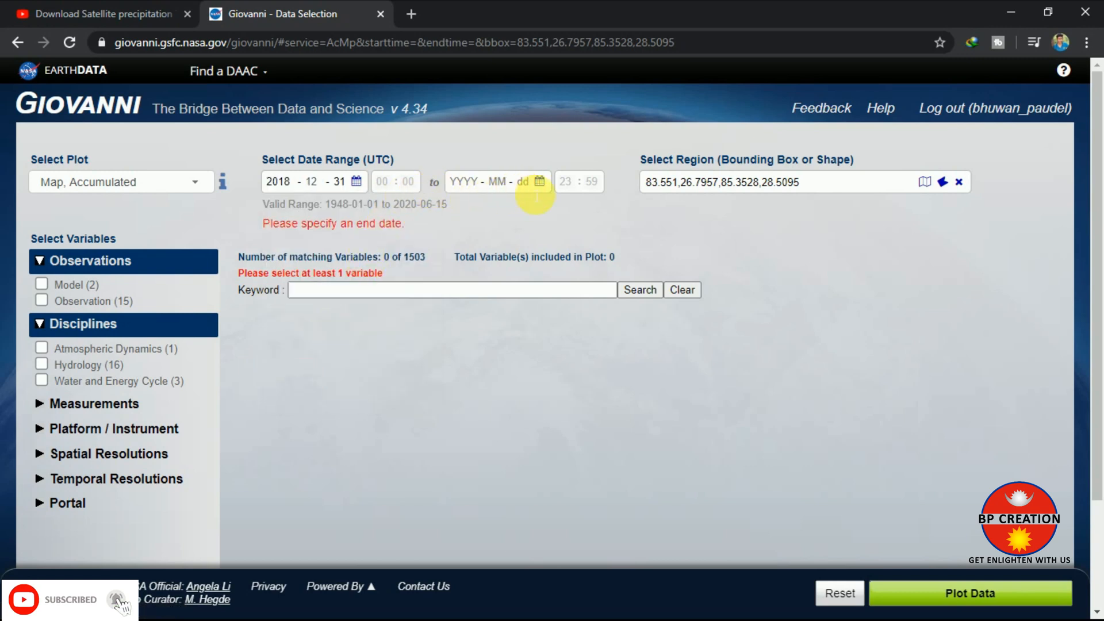
# Set the end date calendar to December 2019, for an end date of 2019-12-31.
pyautogui.click(539, 182)
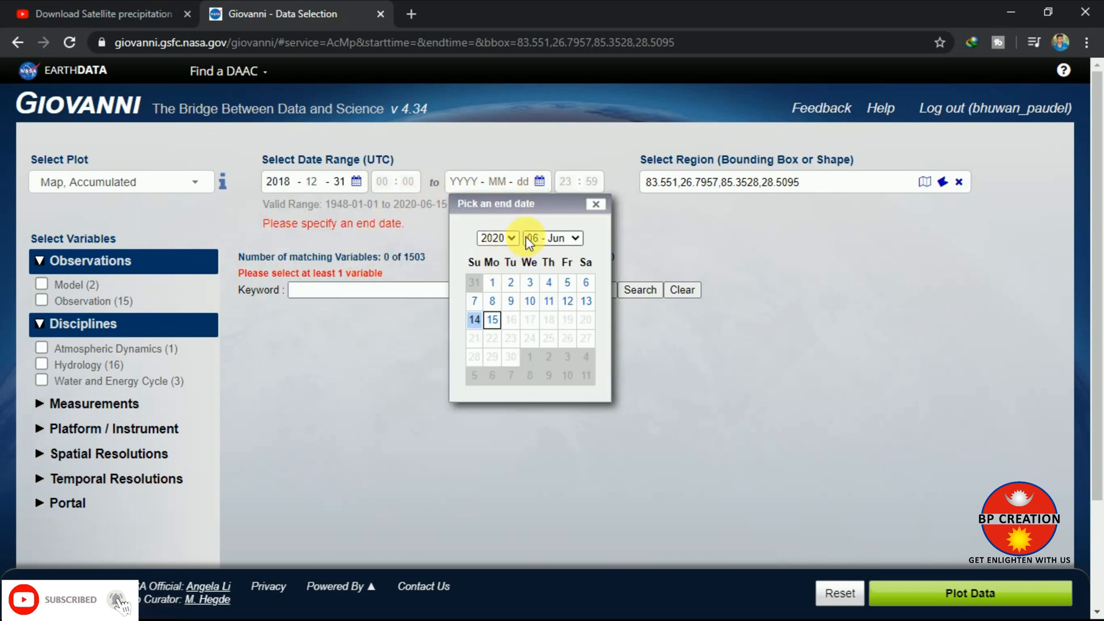
pyautogui.click(498, 238)
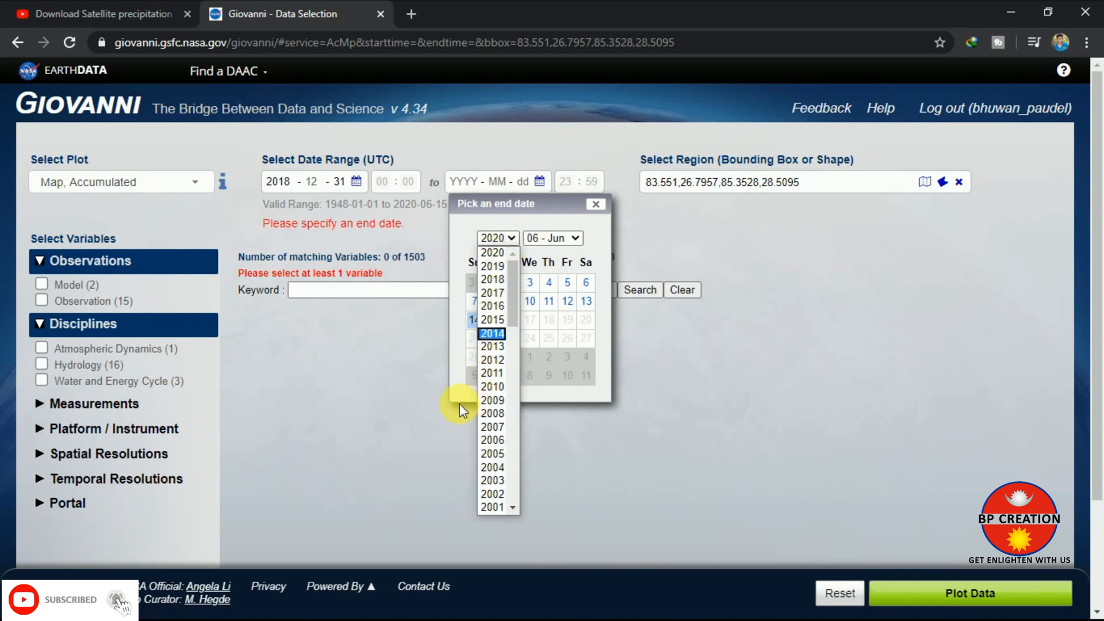
pyautogui.click(492, 266)
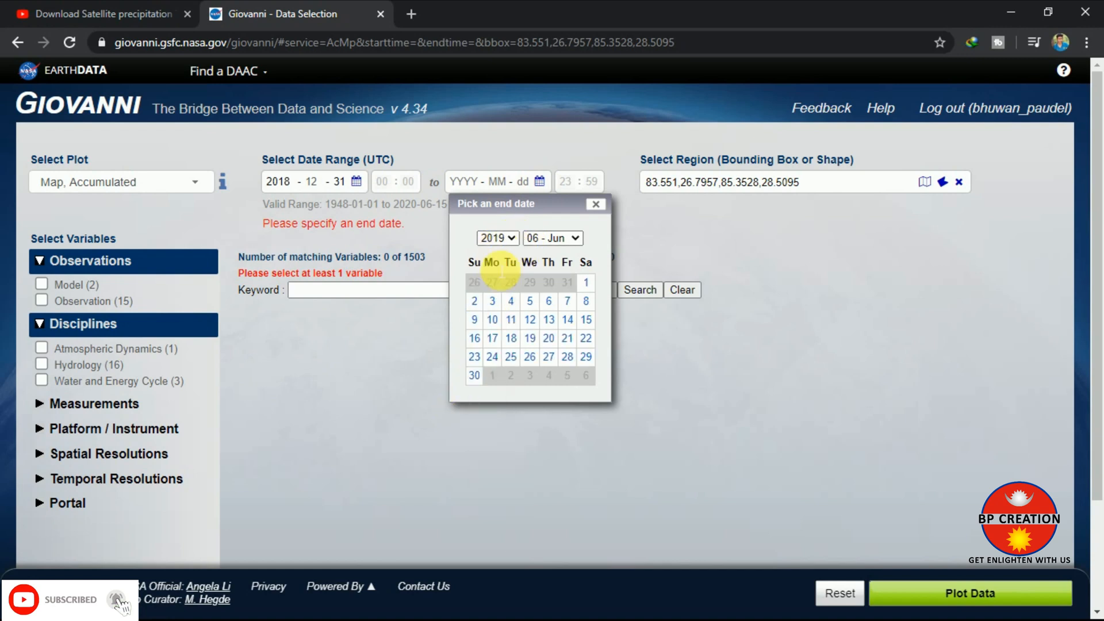
pyautogui.click(552, 238)
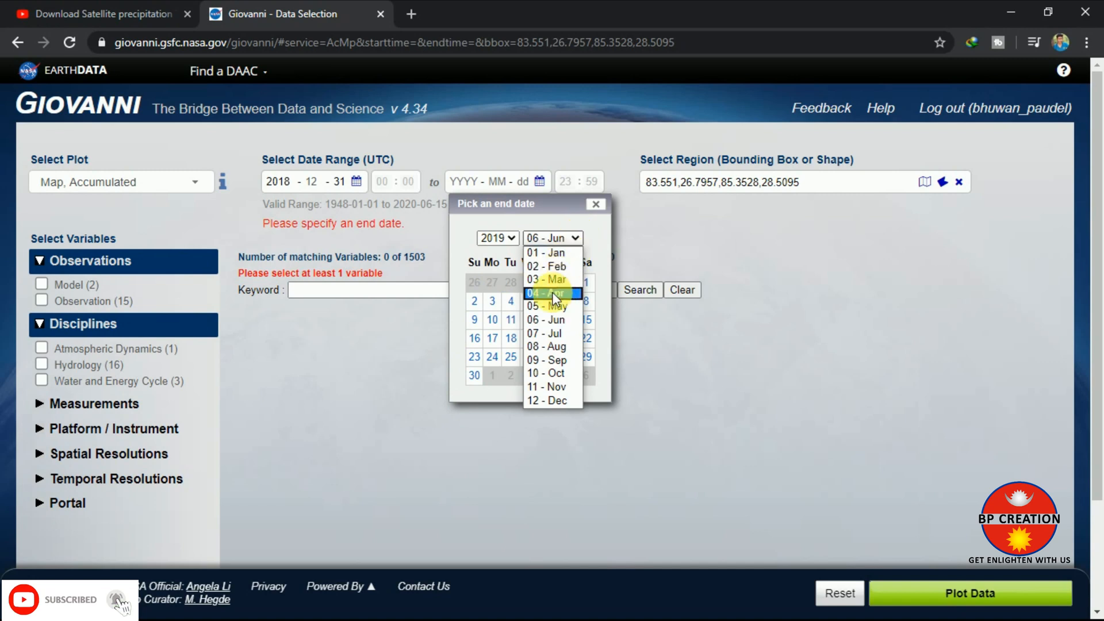
pyautogui.click(552, 400)
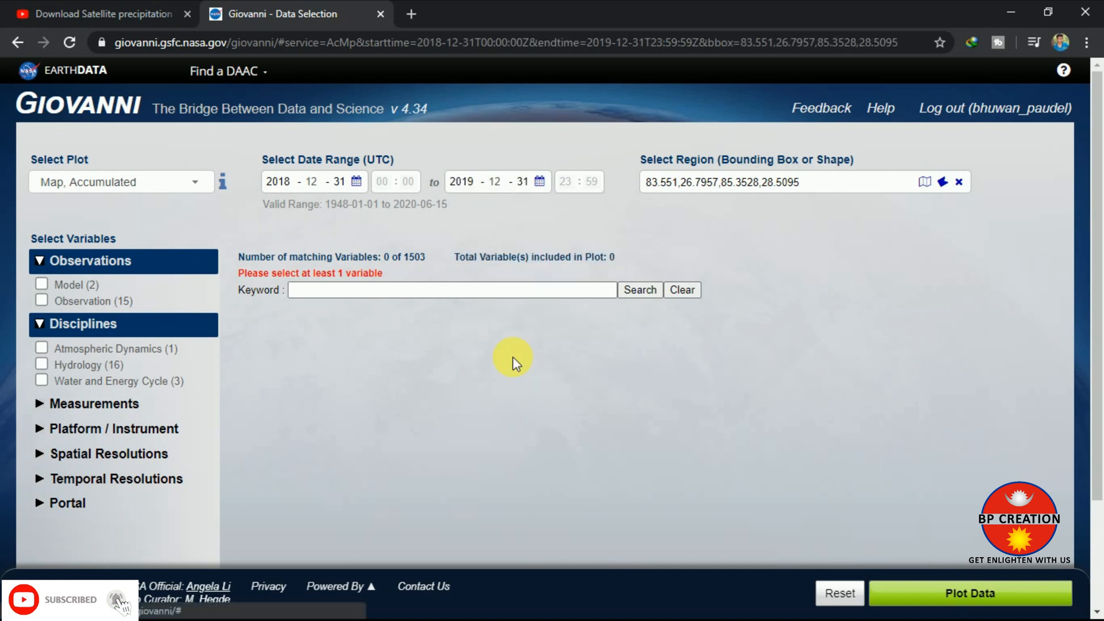
# Search keyword TRMM_3B42 and tick the TRMM_3B42RT v7 Near-Real-Time Precipitation Rate variable.
pyautogui.click(452, 289)
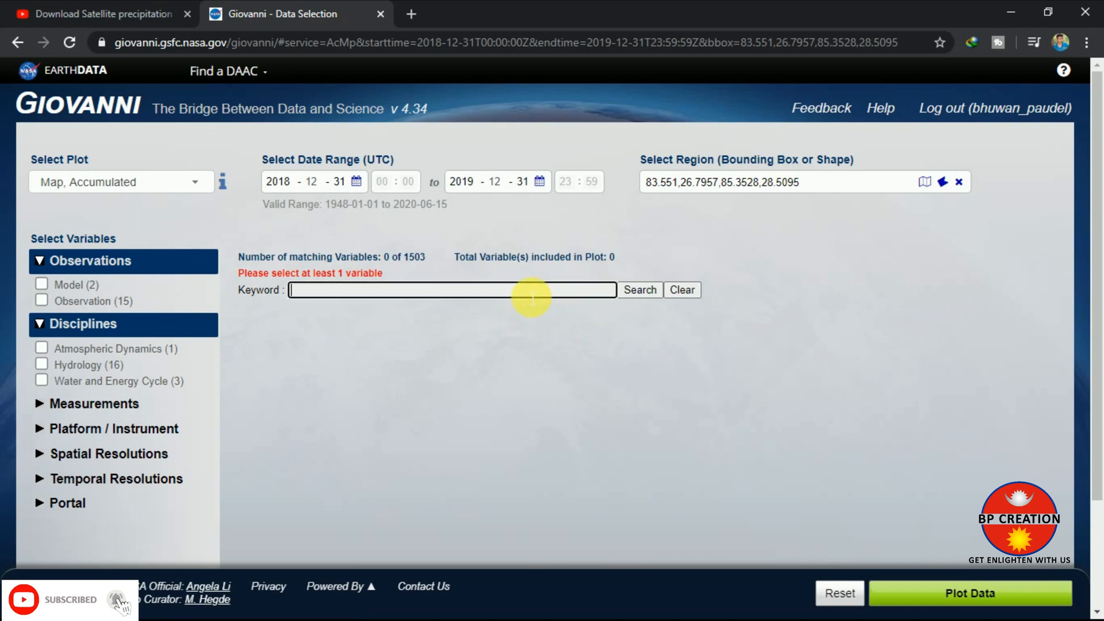
pyautogui.write('TRM')
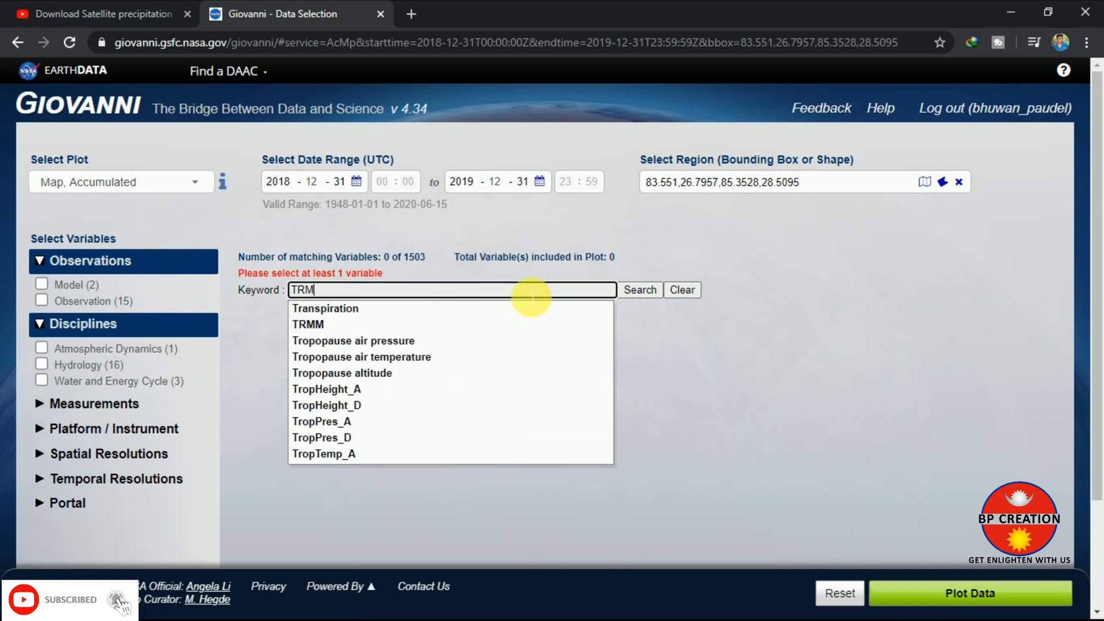
pyautogui.click(638, 289)
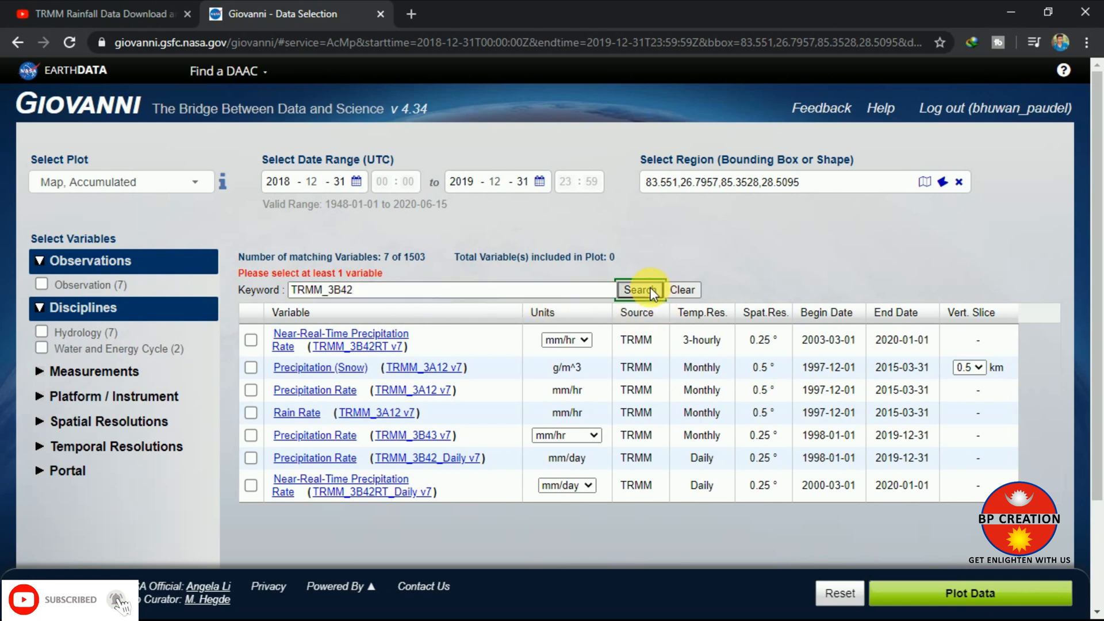
pyautogui.click(638, 290)
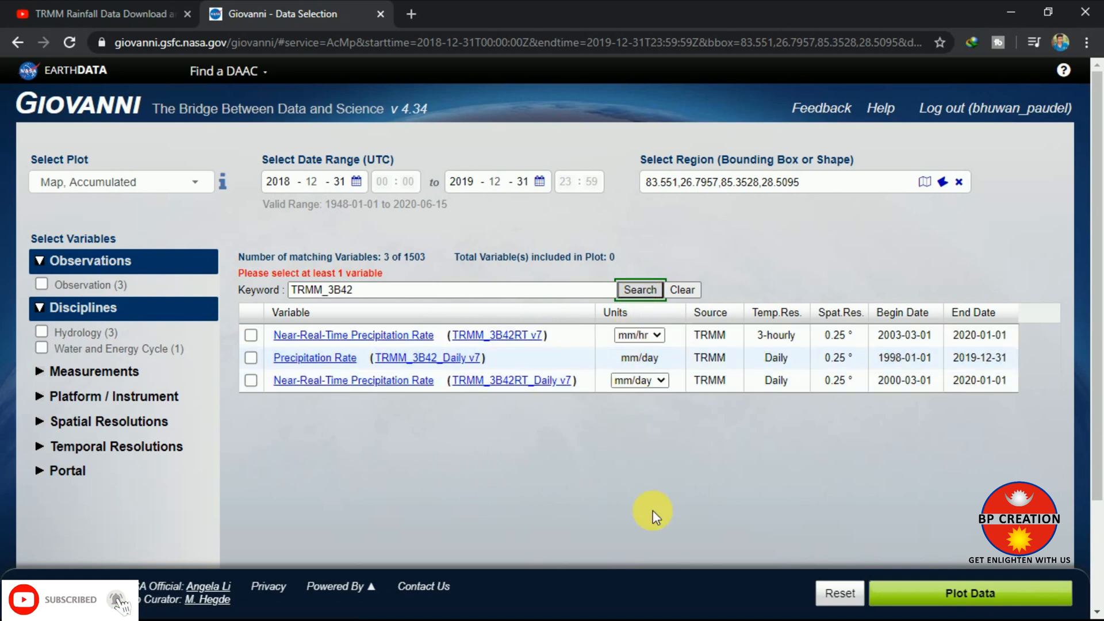
pyautogui.moveTo(953, 515)
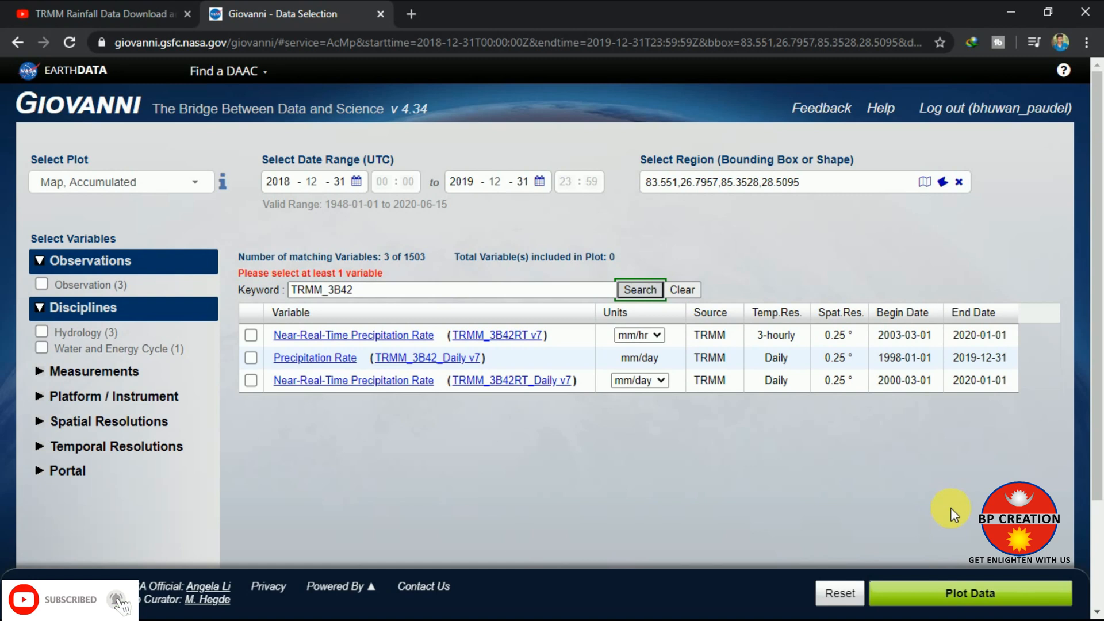
pyautogui.moveTo(669, 317)
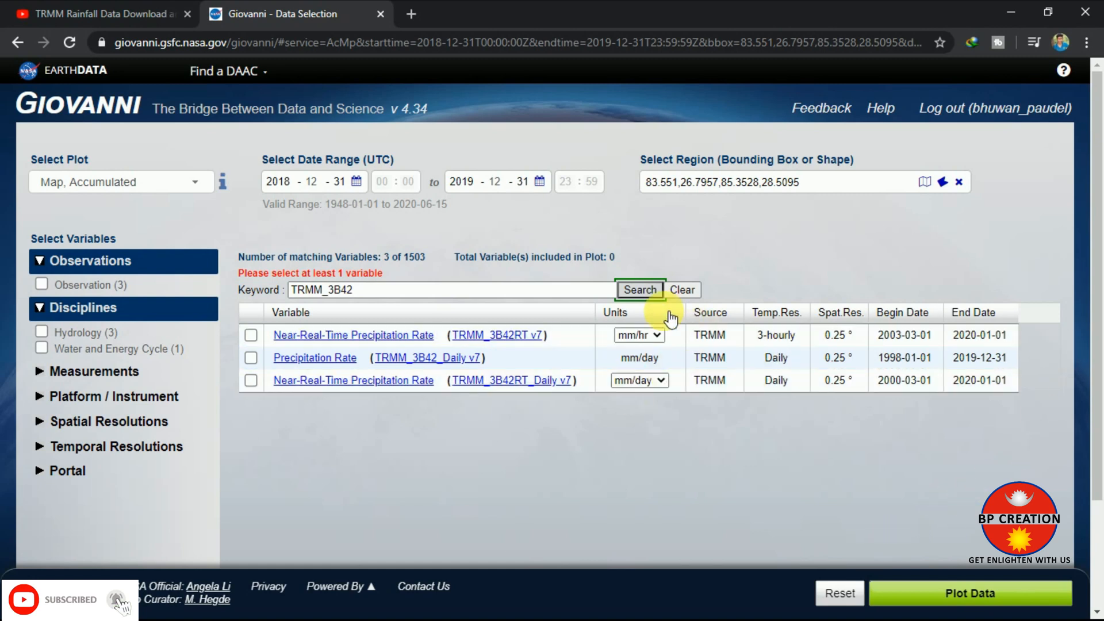
pyautogui.click(251, 324)
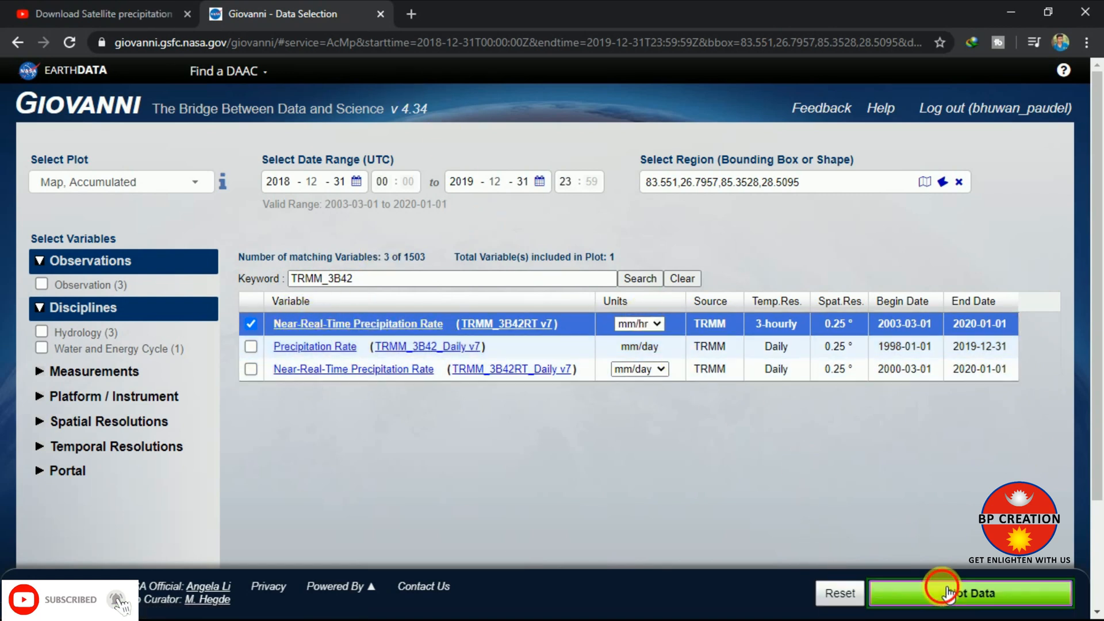
# Submit the accumulated precipitation map request with Plot Data.
pyautogui.click(971, 593)
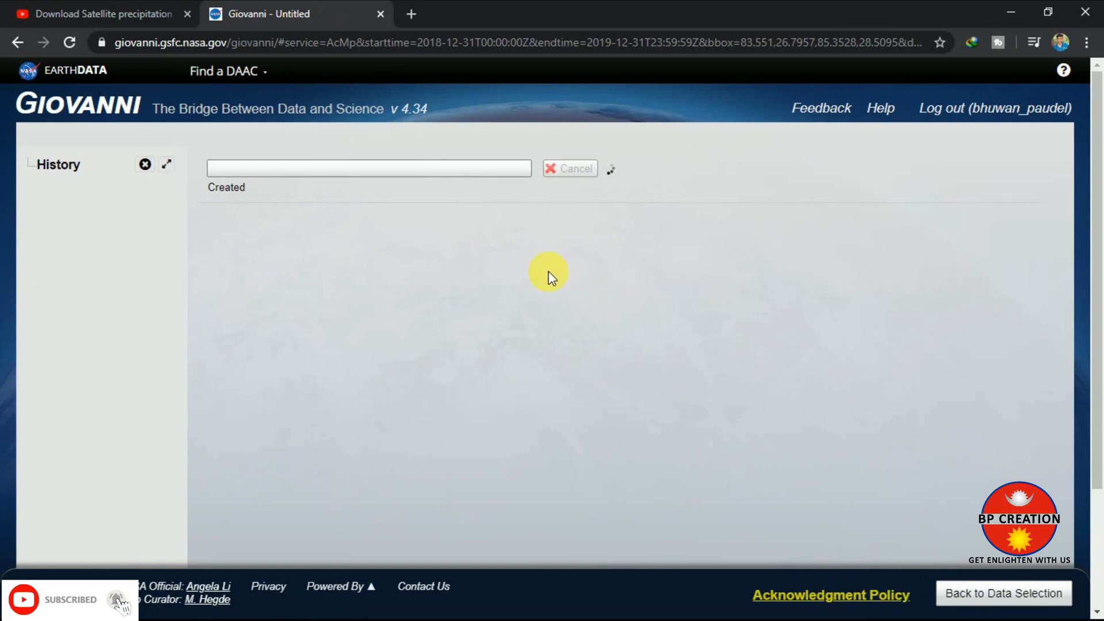
pyautogui.moveTo(556, 254)
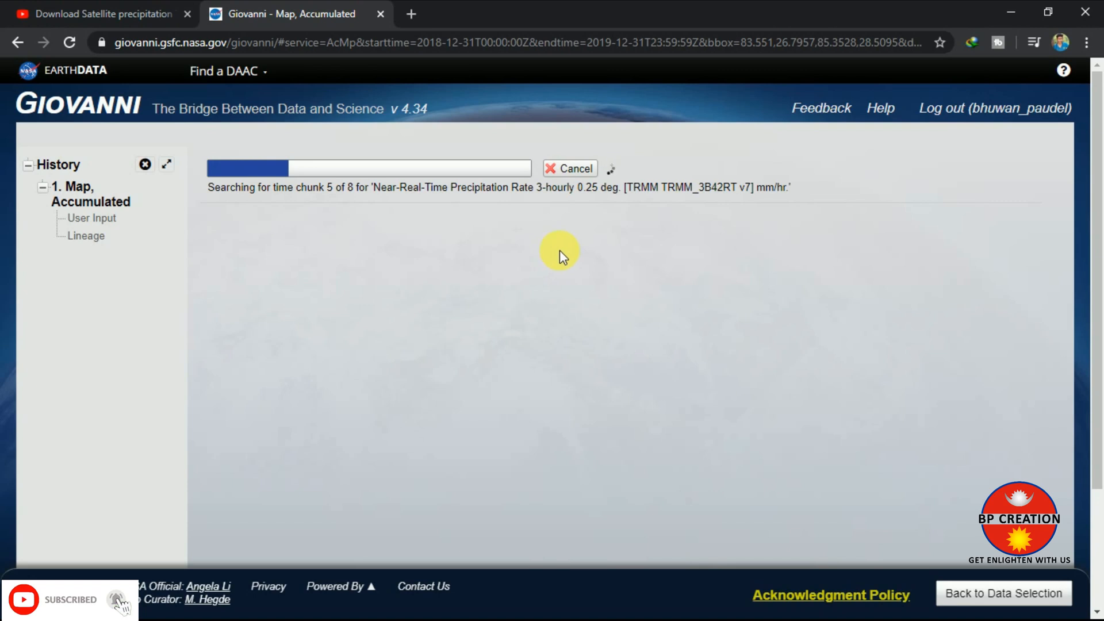
pyautogui.moveTo(993, 108)
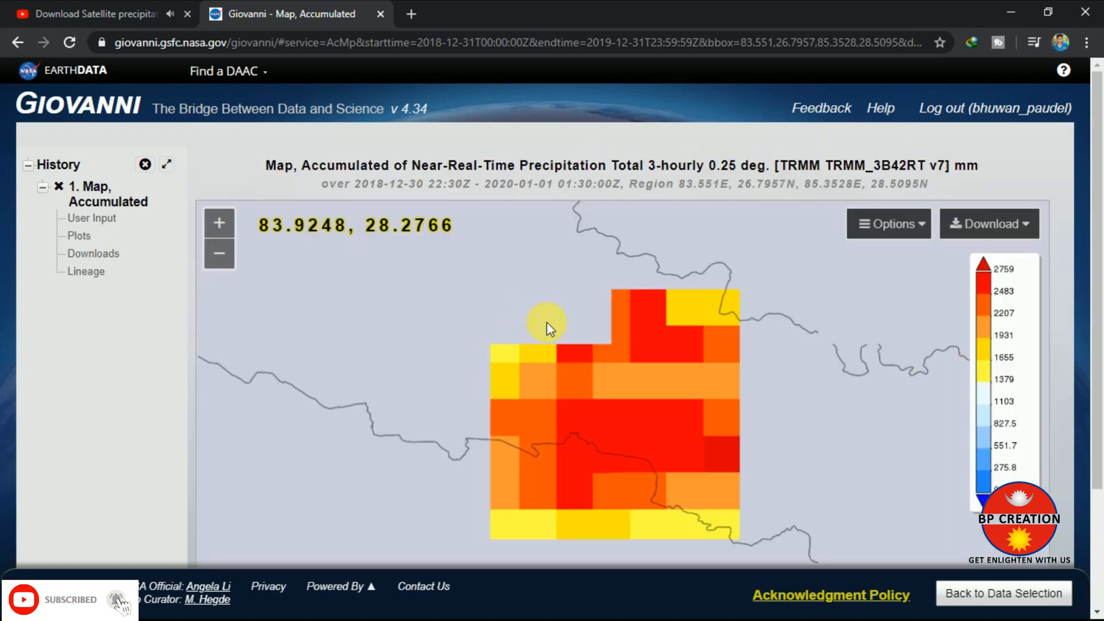
pyautogui.moveTo(528, 323)
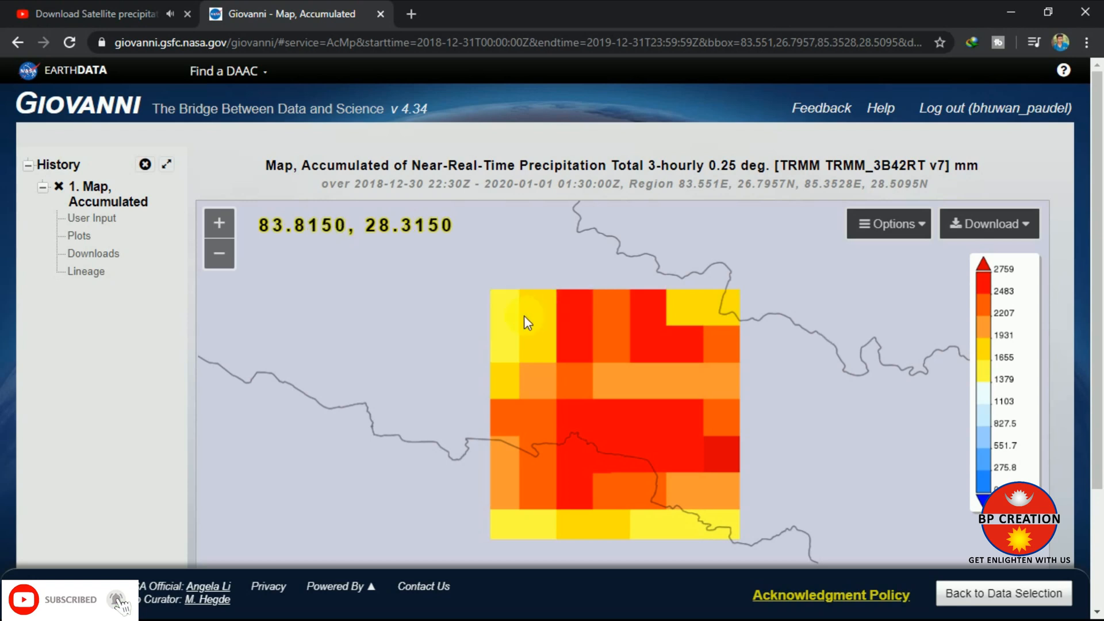
pyautogui.moveTo(644, 416)
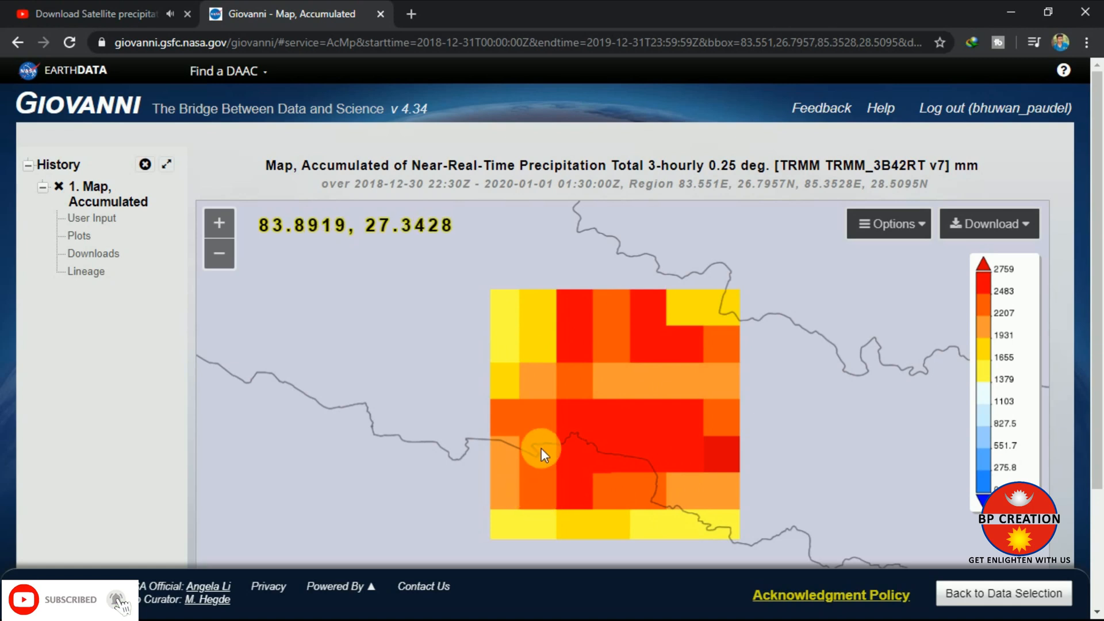
pyautogui.moveTo(628, 378)
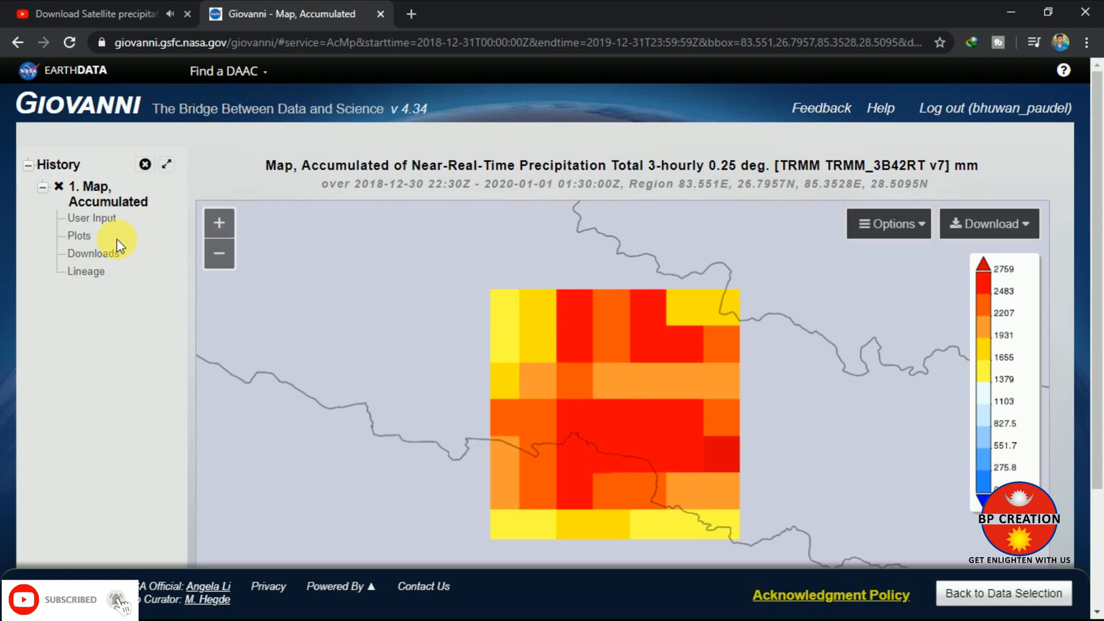
# Show the map's NetCDF, PNG, GeoTIFF and KMZ download links from the History panel.
pyautogui.click(92, 253)
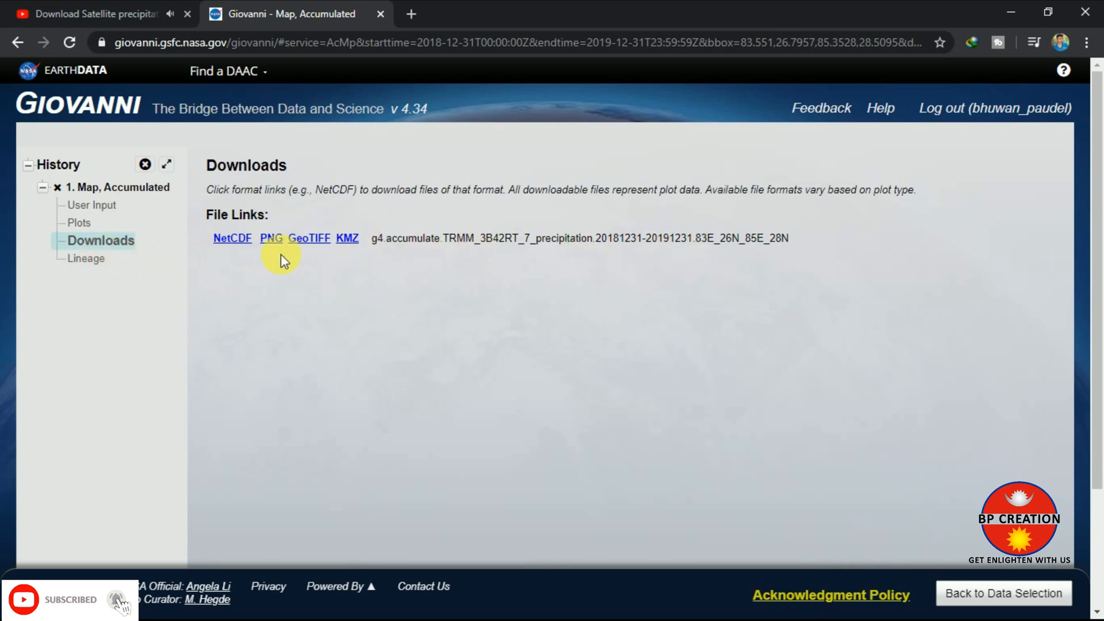
# Download the accumulated map as a NetCDF file and close the YouTube tab.
pyautogui.click(232, 238)
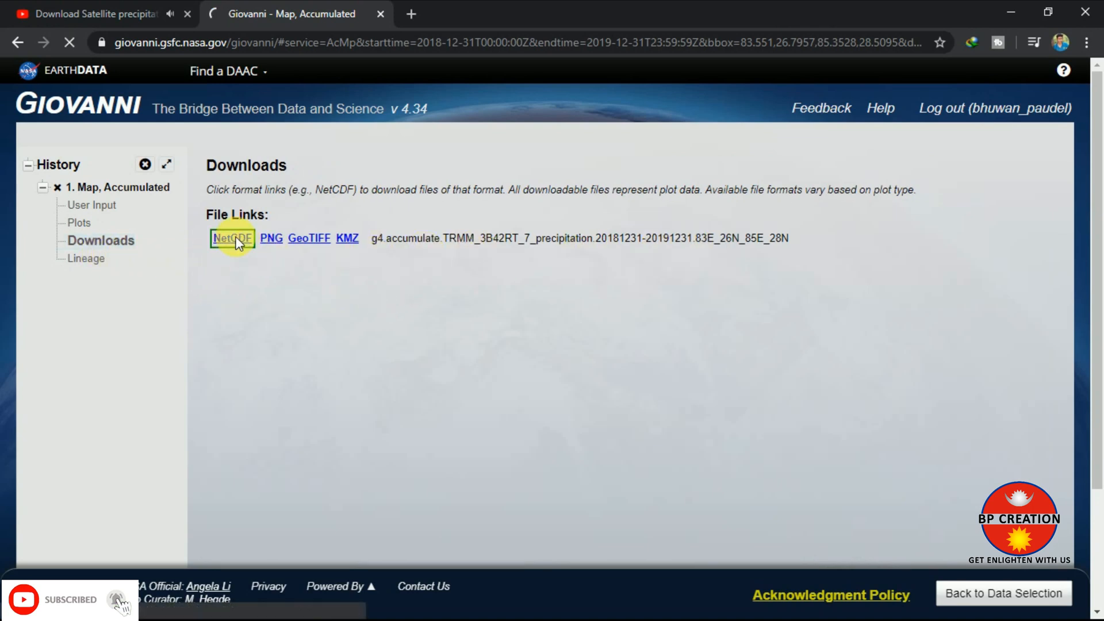
pyautogui.click(232, 238)
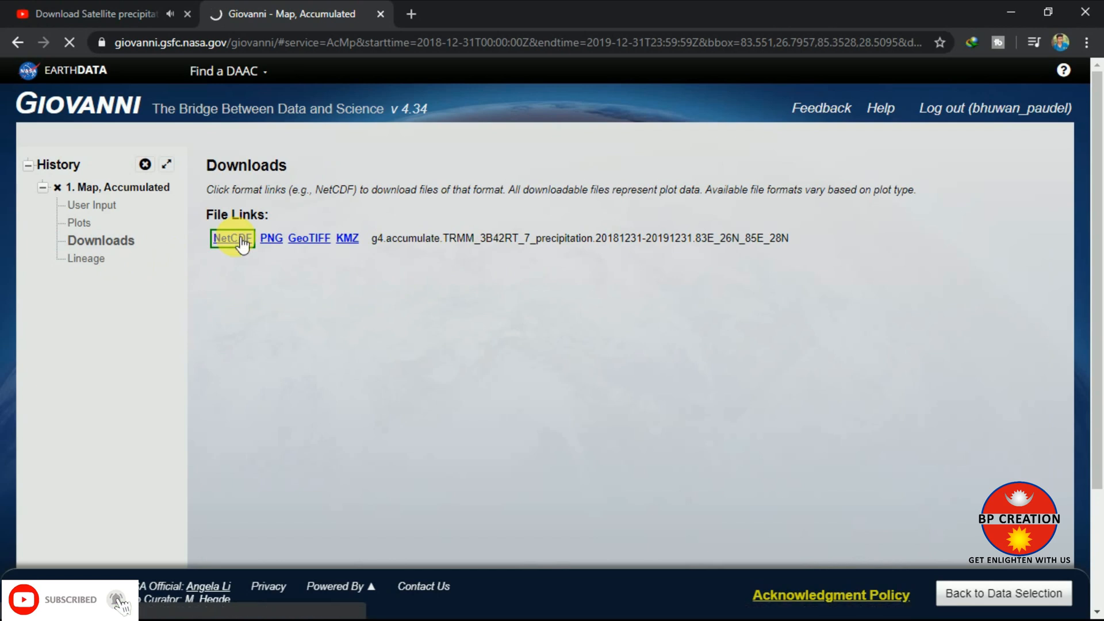
pyautogui.click(232, 238)
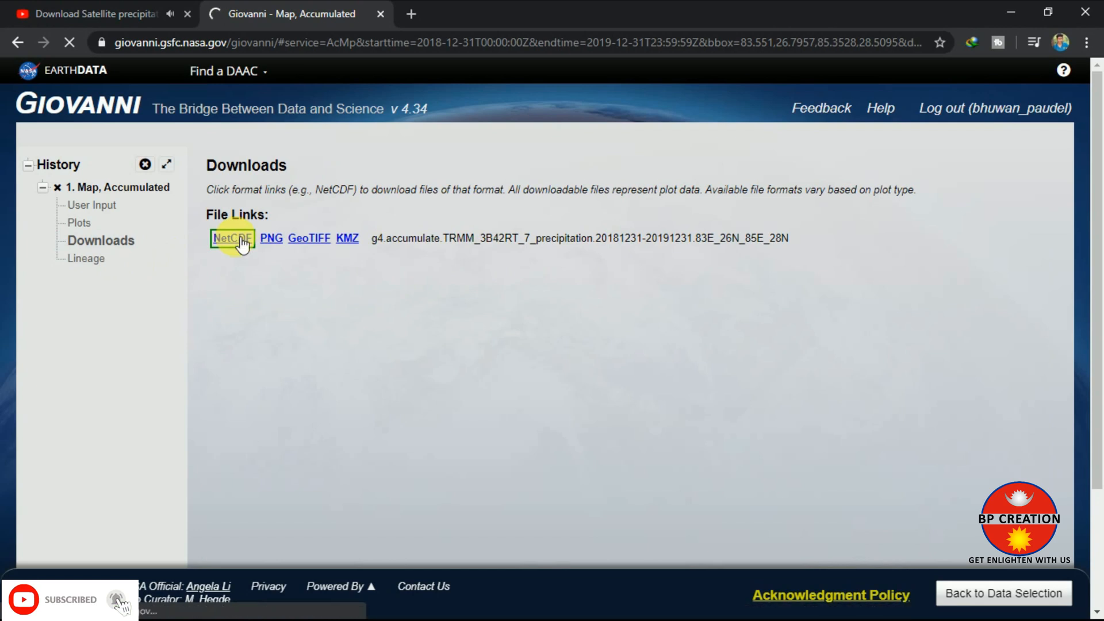
pyautogui.click(232, 239)
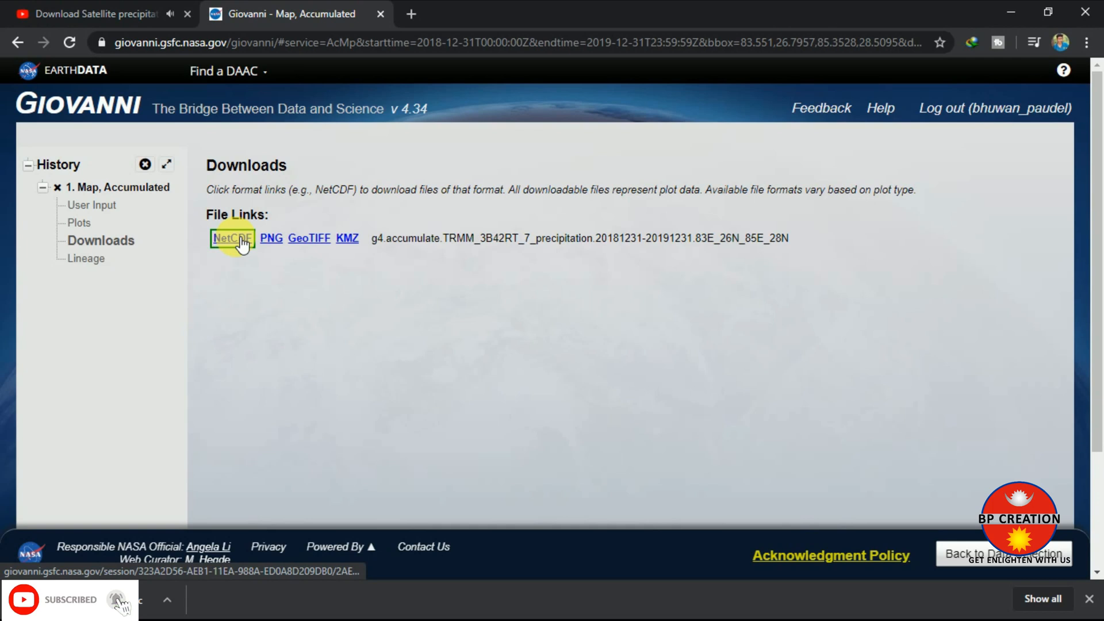
pyautogui.click(232, 238)
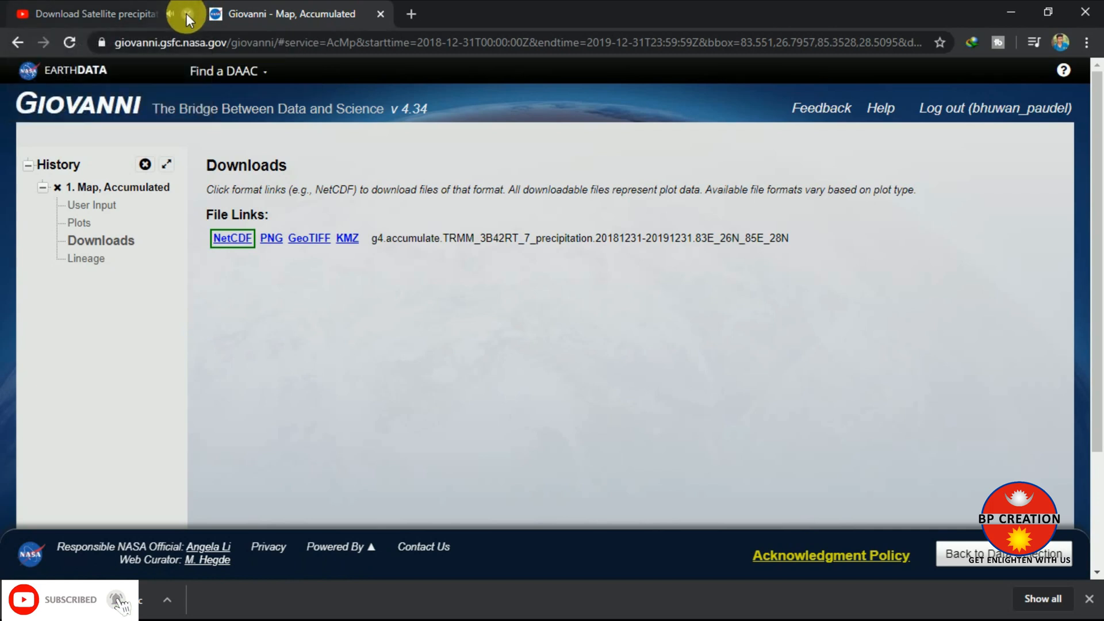
pyautogui.click(186, 13)
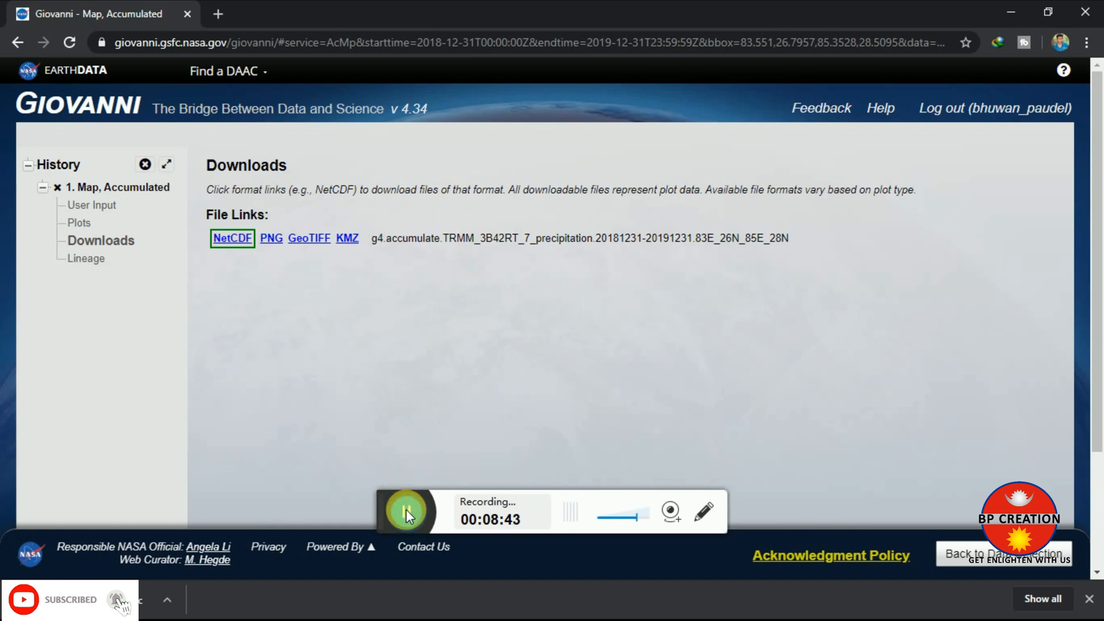
# Minimize the browser, launch ArcMap, and start a blank map with Layers selected.
pyautogui.click(407, 510)
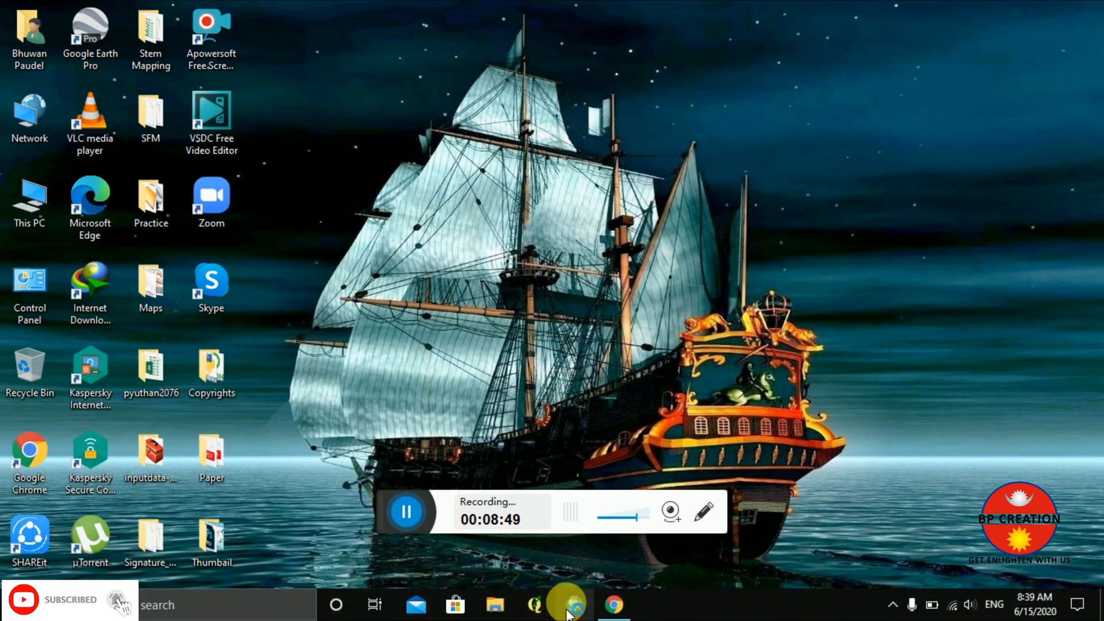
pyautogui.click(565, 604)
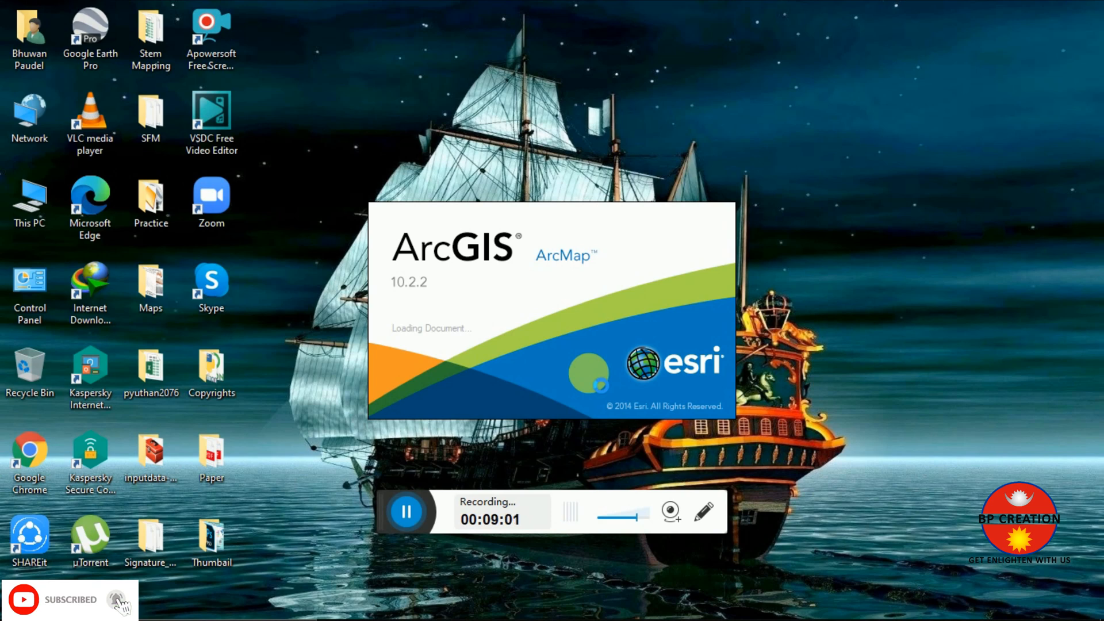
pyautogui.moveTo(590, 379)
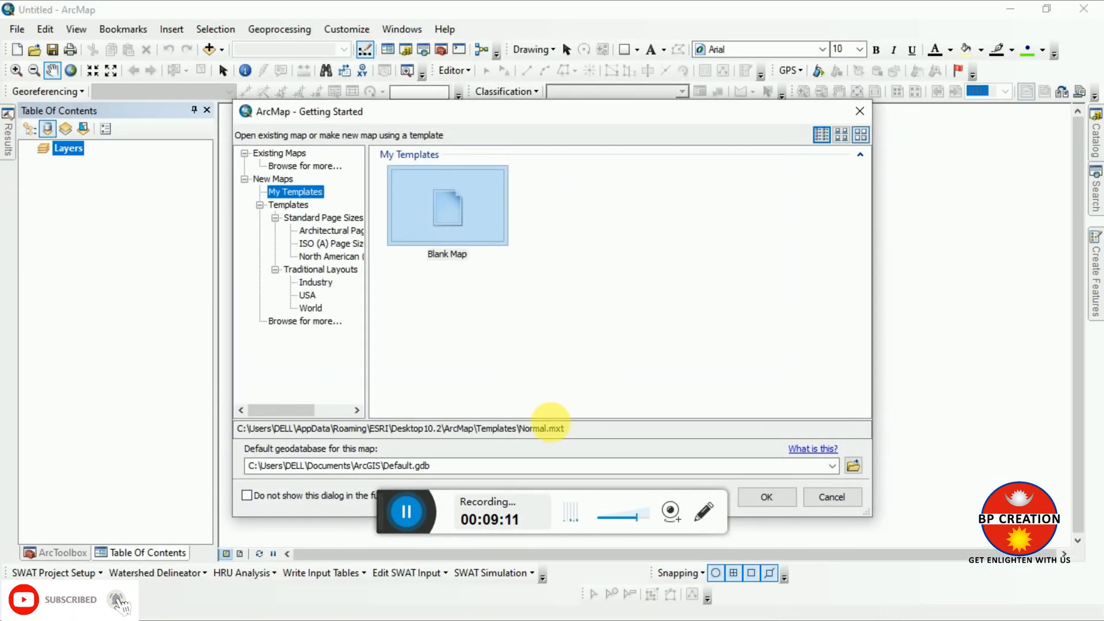
pyautogui.click(765, 497)
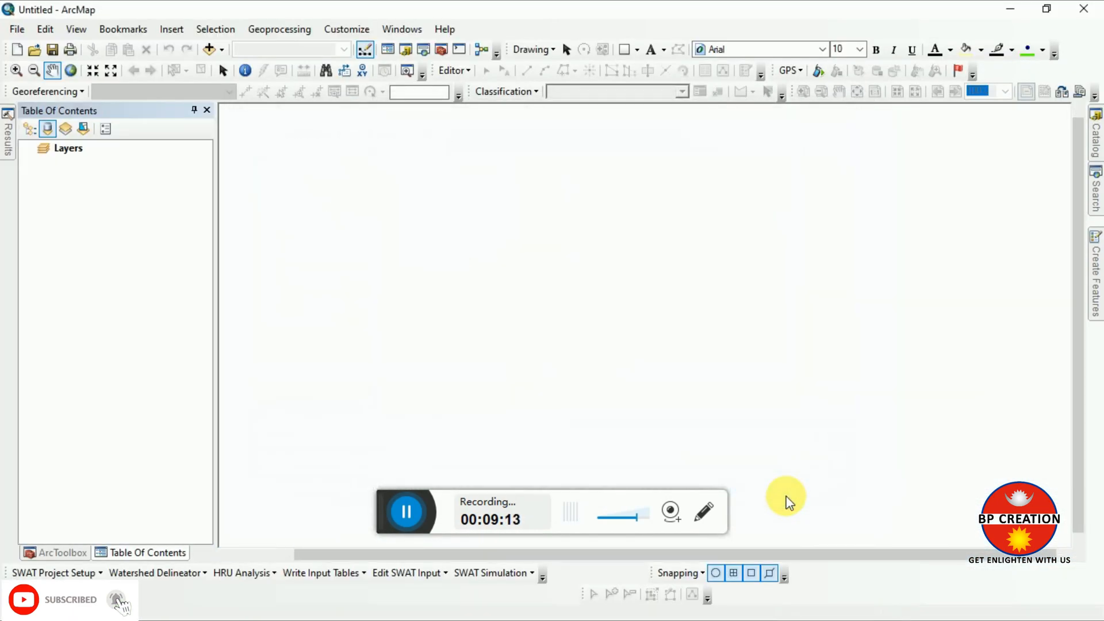
pyautogui.click(69, 147)
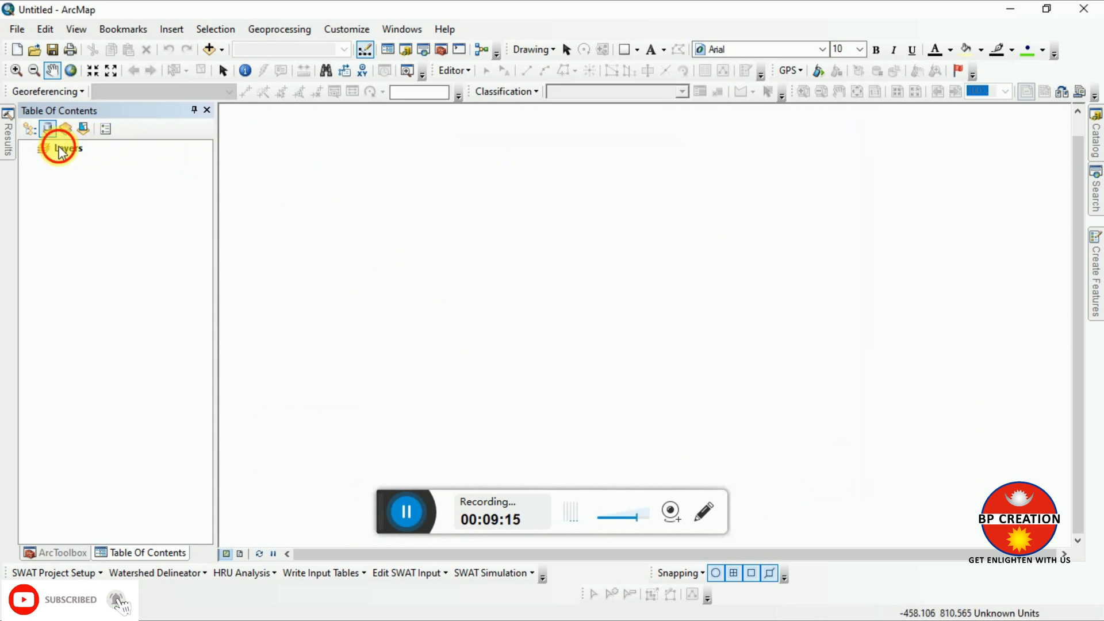
# Assign WGS 1984 UTM Zone 45N from Favorites to the Layers data frame.
pyautogui.click(68, 148)
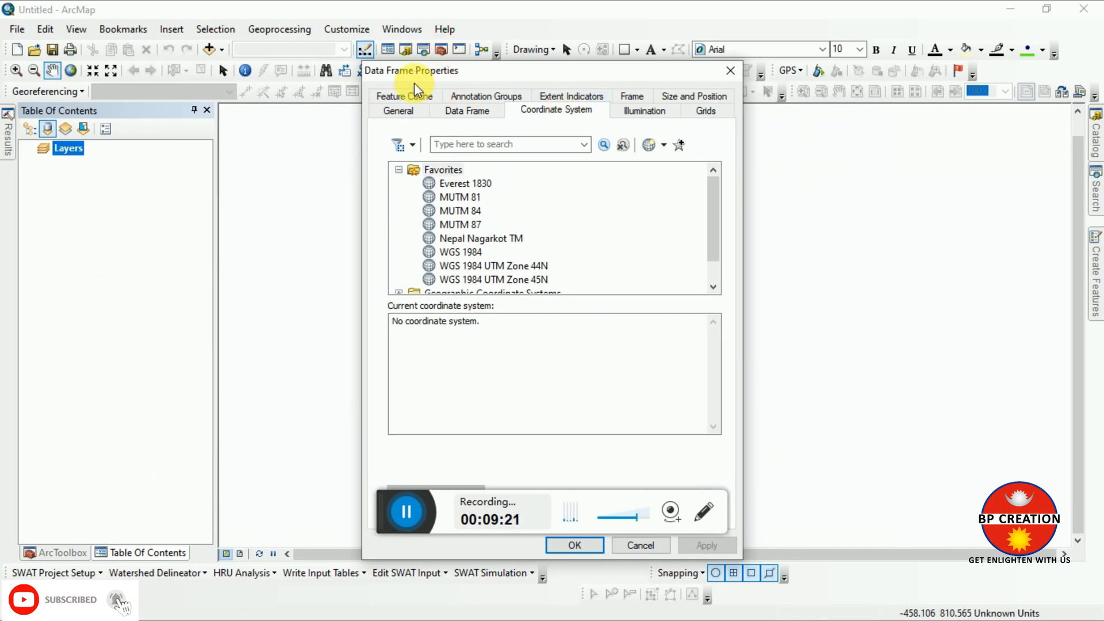
pyautogui.moveTo(553, 119)
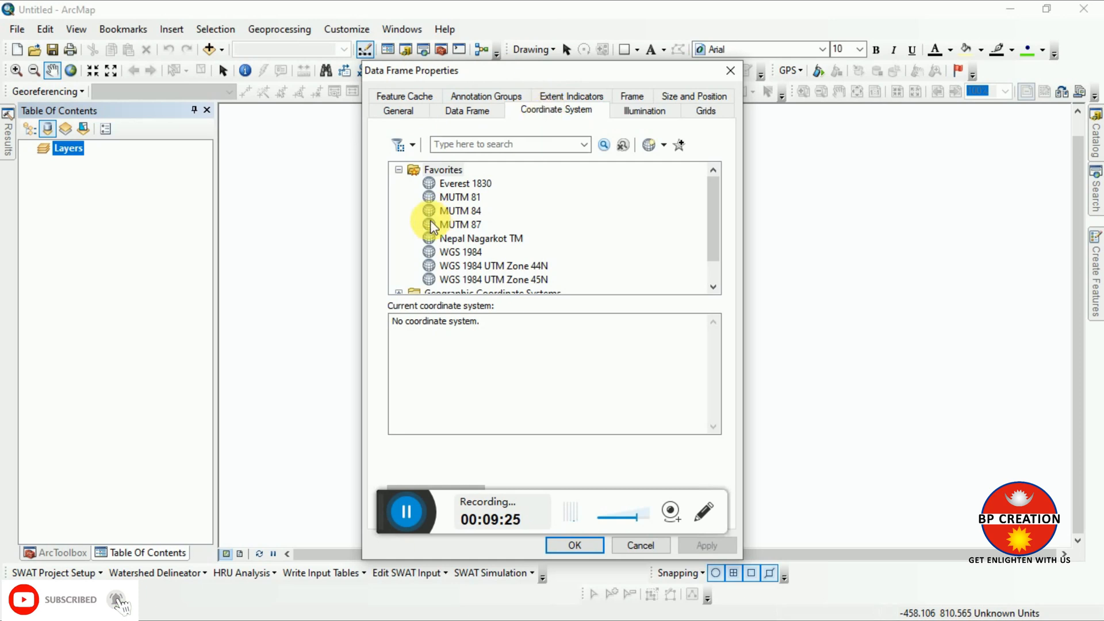
pyautogui.click(492, 279)
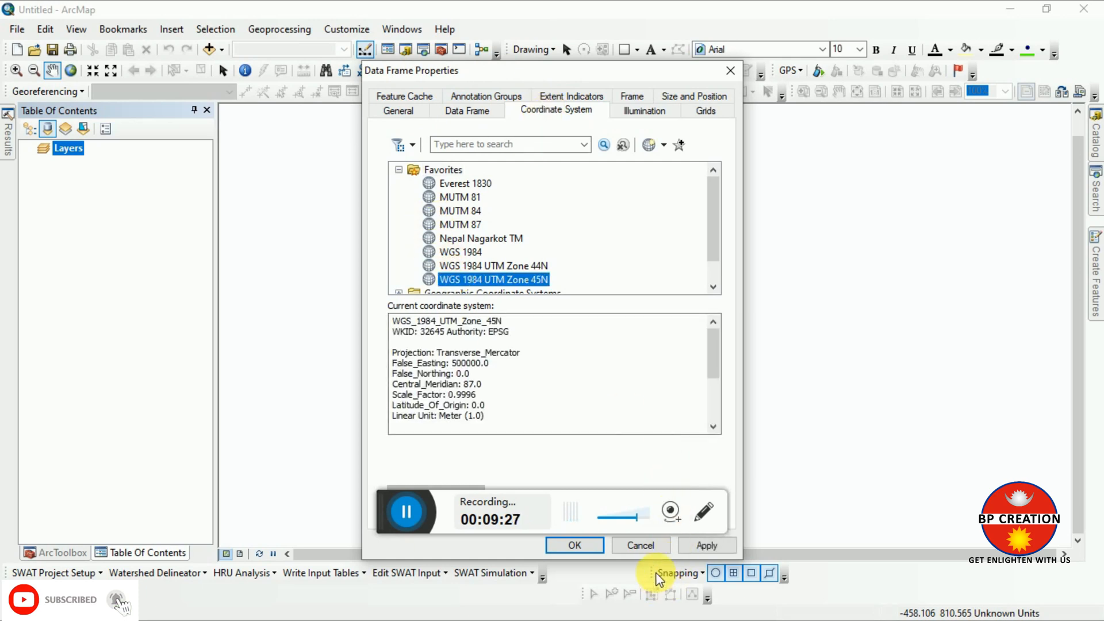
pyautogui.click(574, 545)
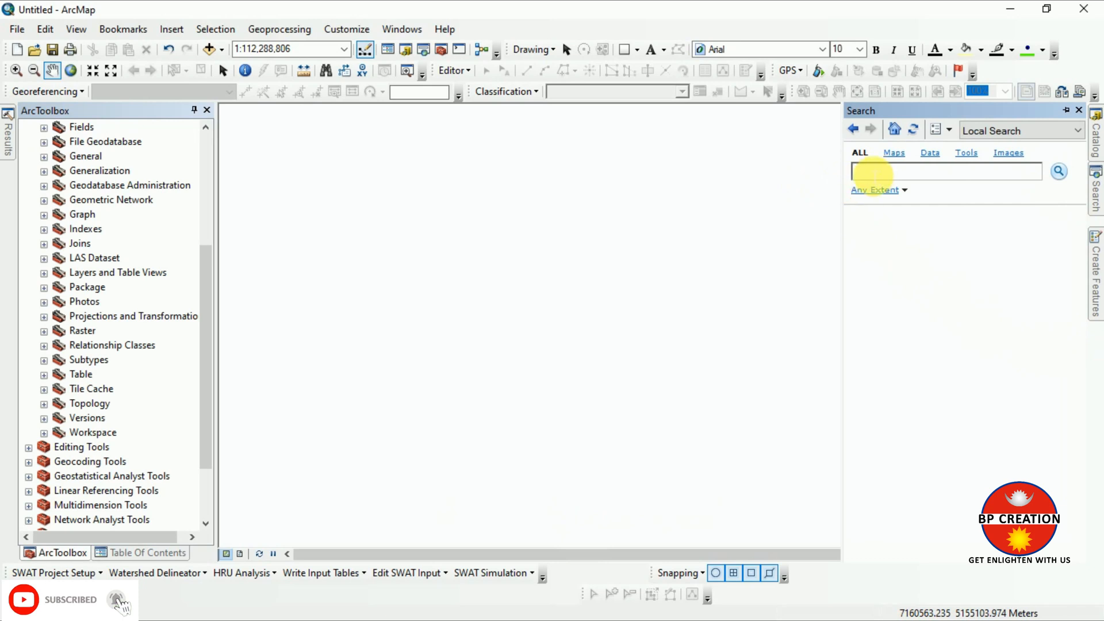
# Search for 'Make a netcdf raster layer' and find the tool under Multidimension Tools.
pyautogui.write('Make')
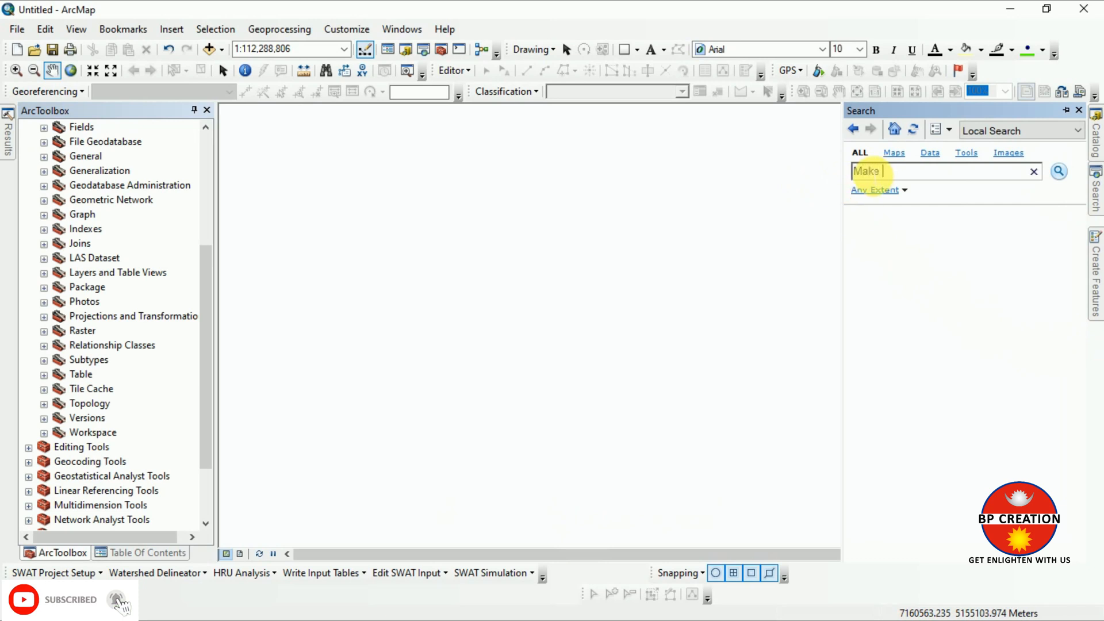
pyautogui.write('a')
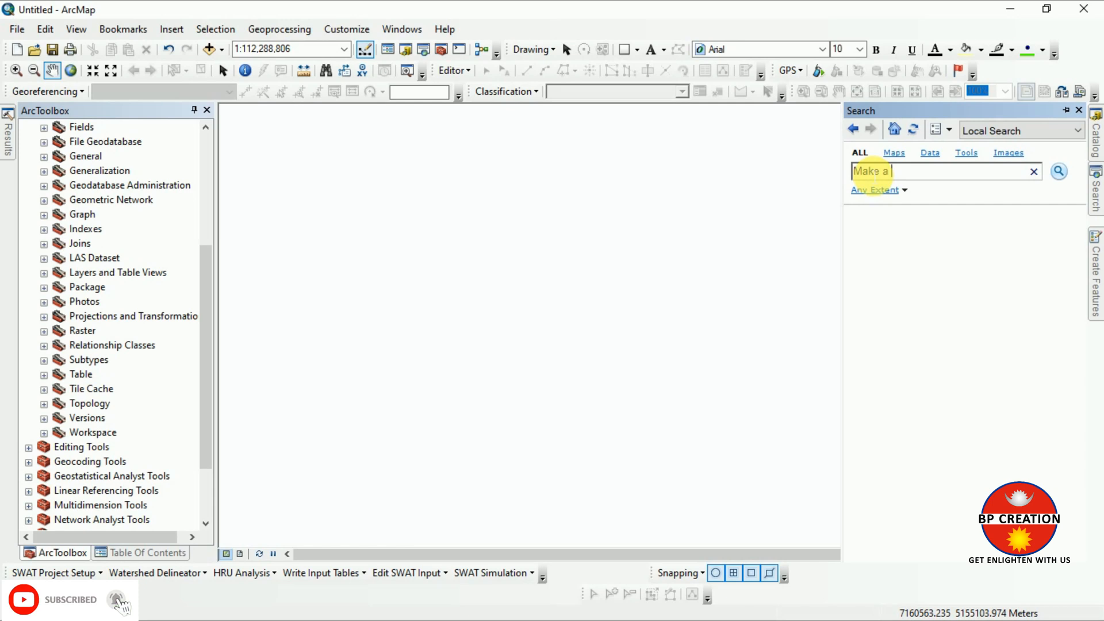
pyautogui.write('netc')
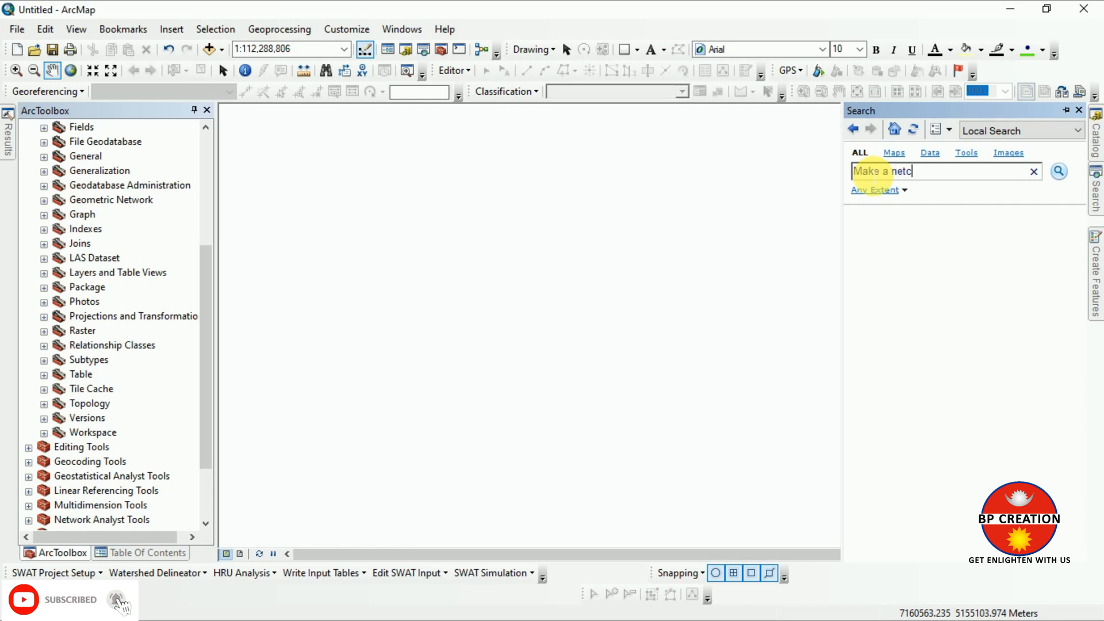
pyautogui.write('df')
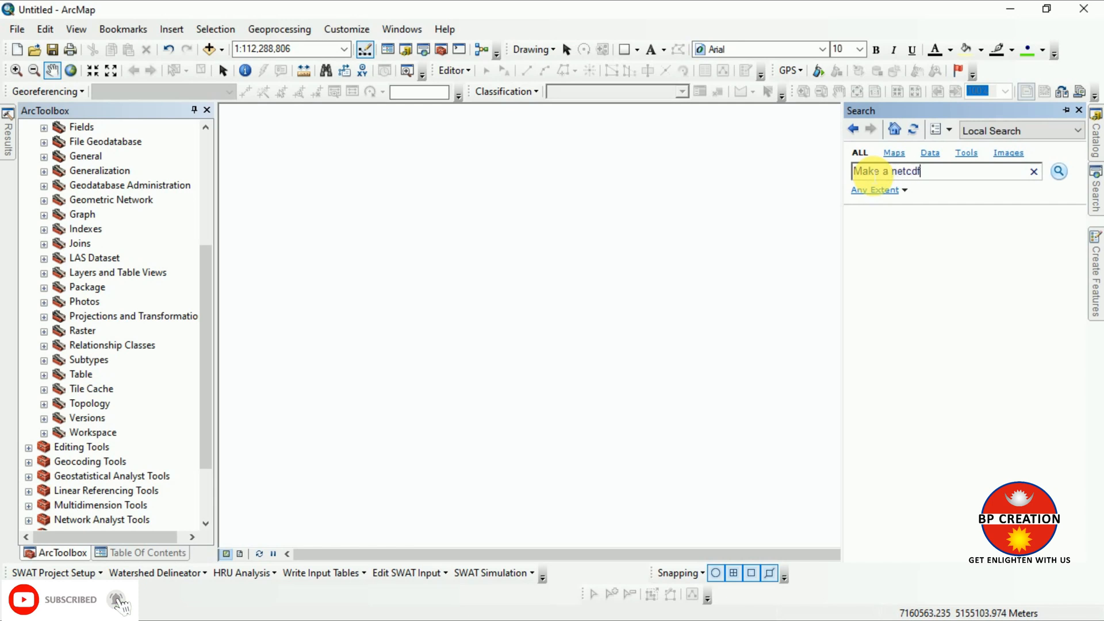
pyautogui.write('t')
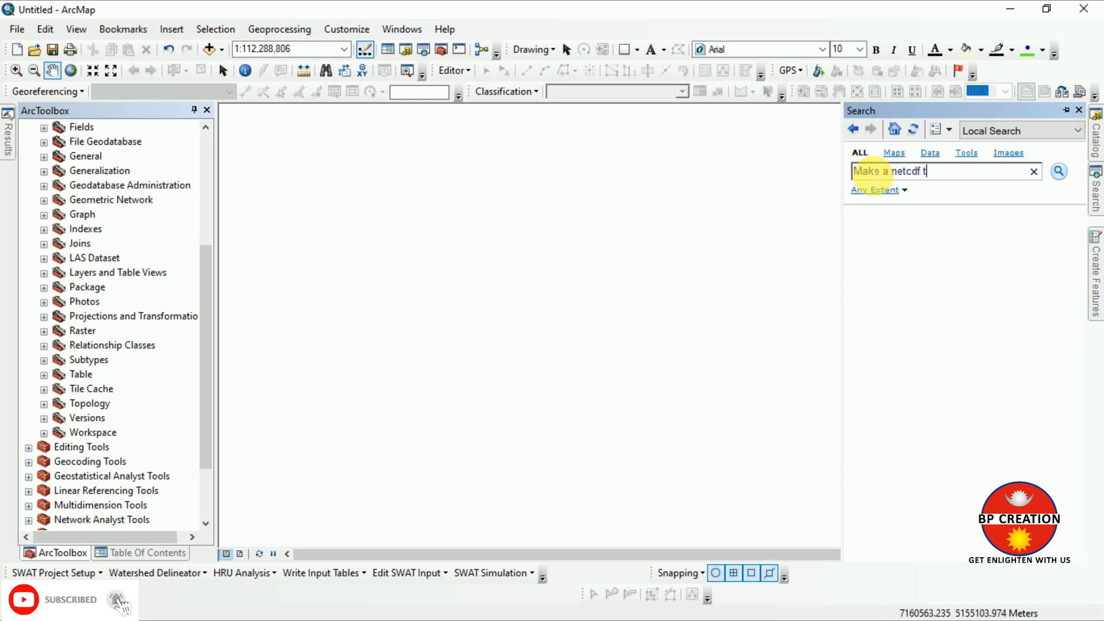
pyautogui.write('raster layer')
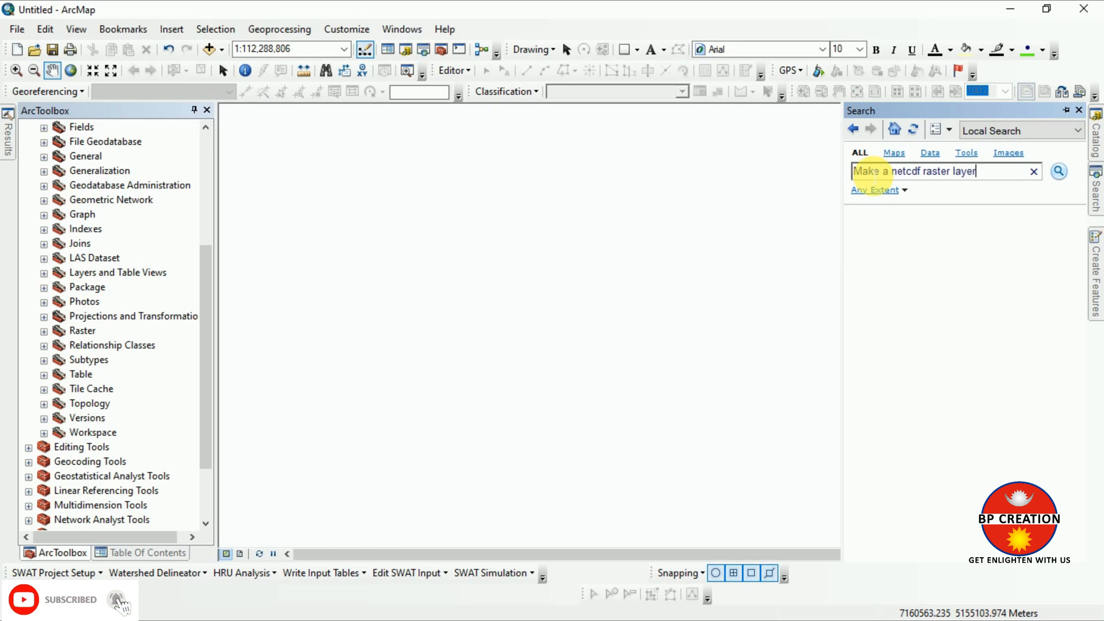
pyautogui.click(1058, 171)
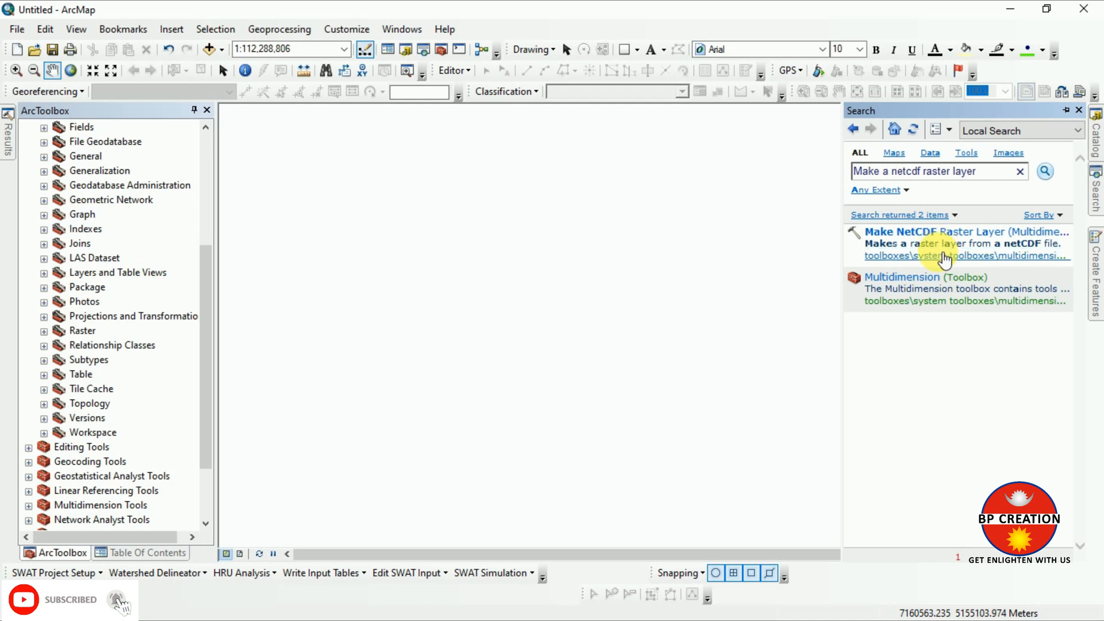
pyautogui.moveTo(944, 255)
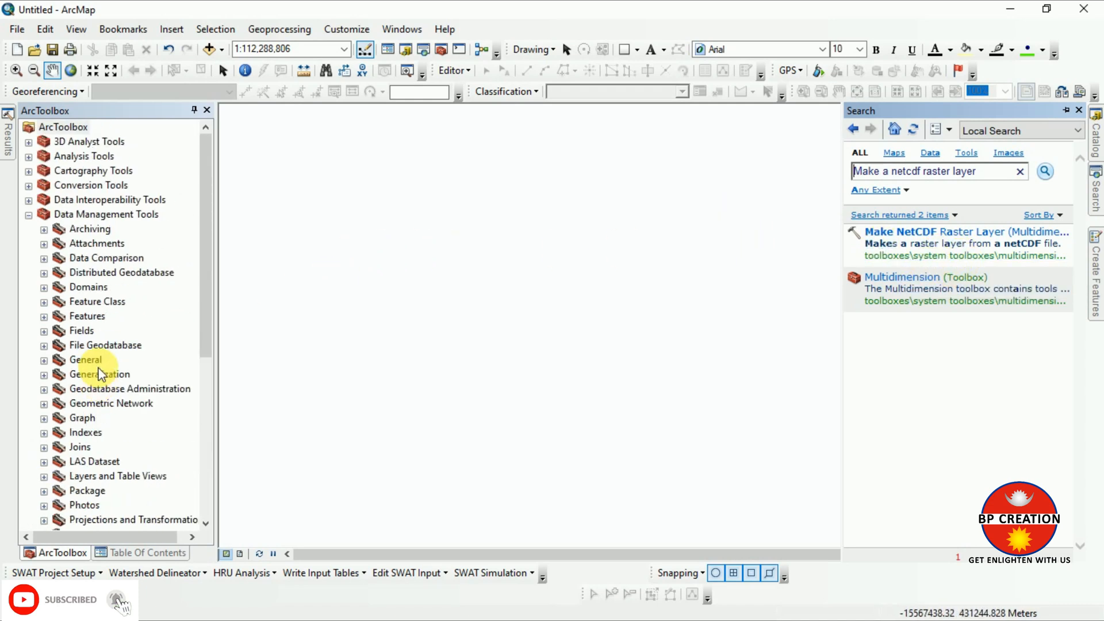
pyautogui.click(29, 214)
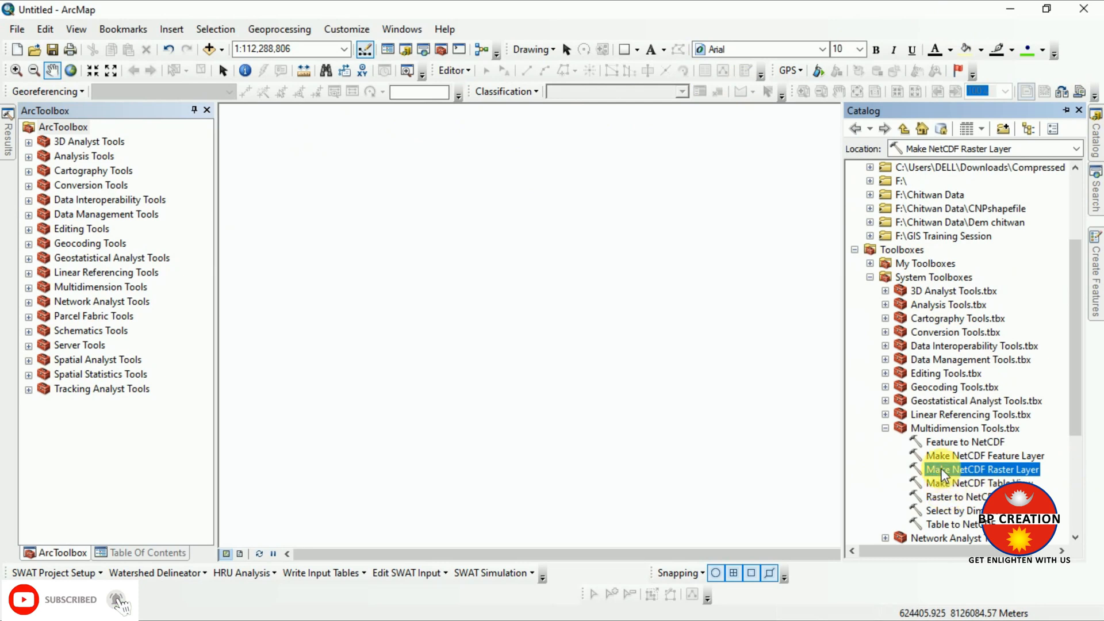
# Load the g4.accumulate TRMM file from Downloads into Make NetCDF Raster Layer, keeping variable, lon, lat and output name.
pyautogui.doubleClick(984, 470)
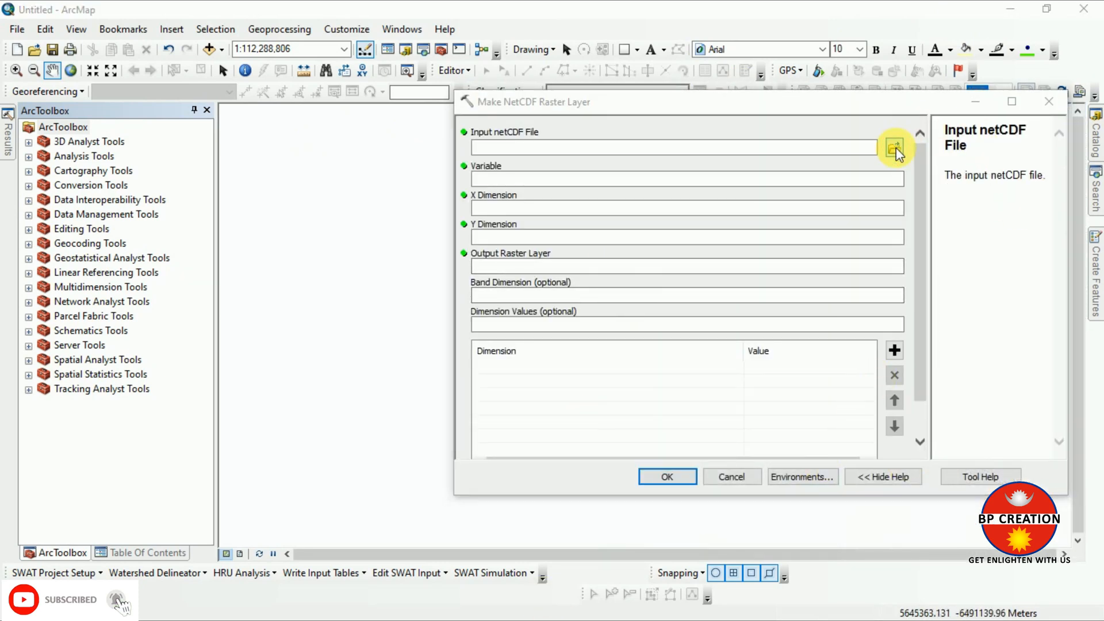
pyautogui.click(895, 147)
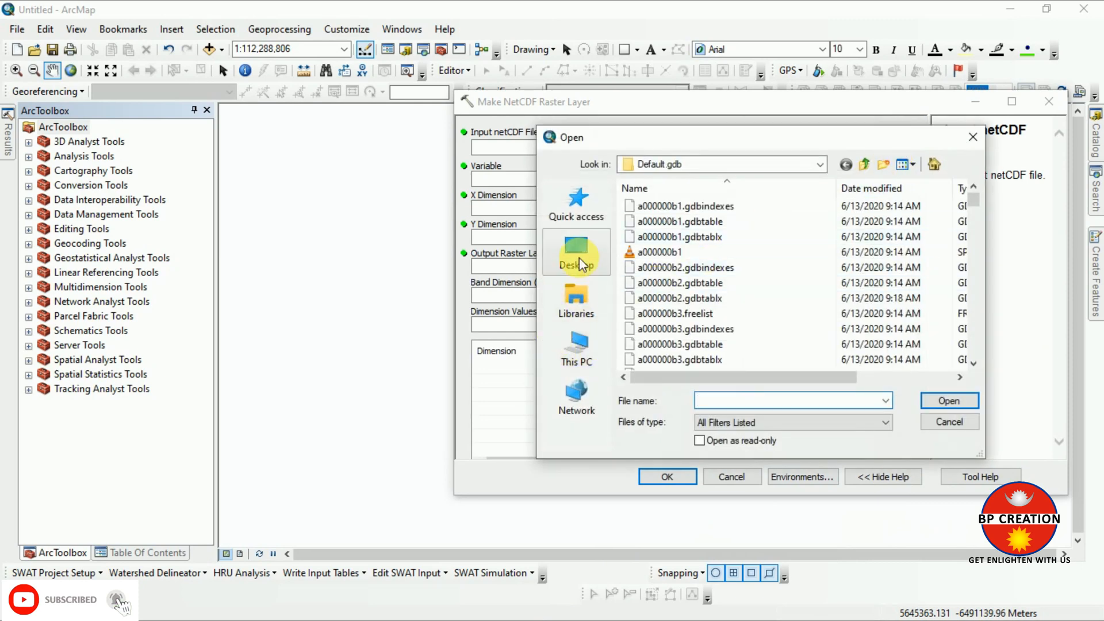
pyautogui.click(576, 349)
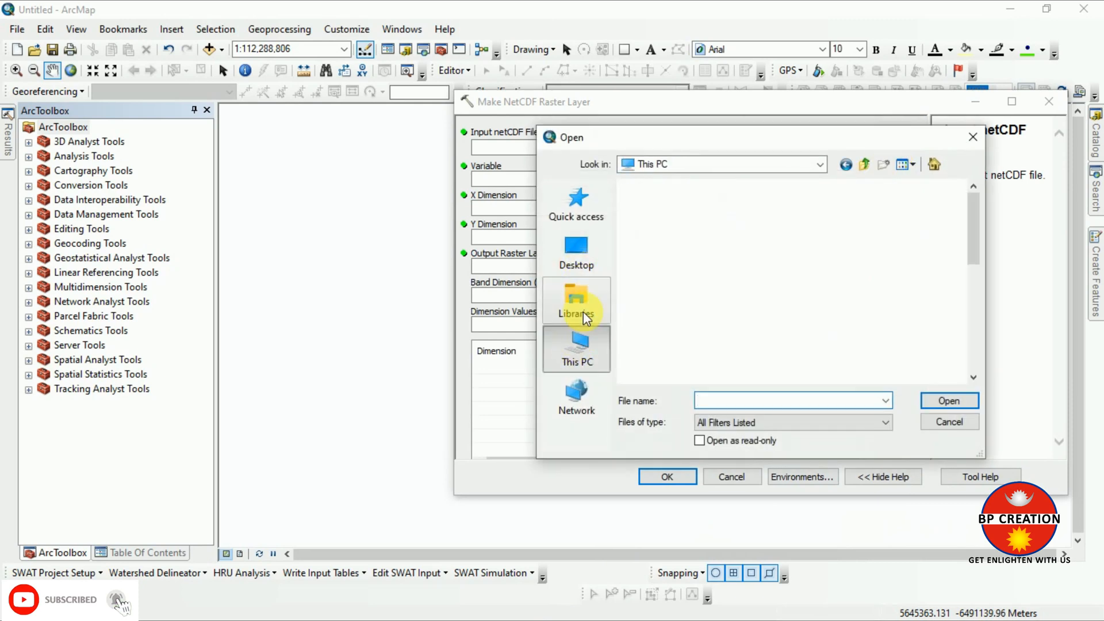
pyautogui.click(575, 348)
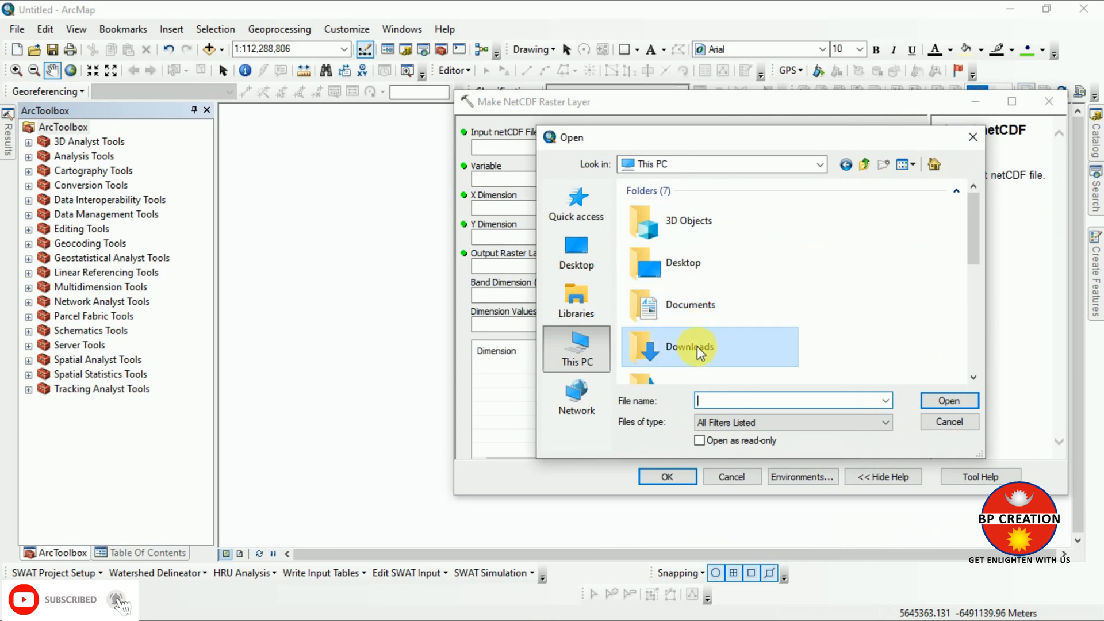
pyautogui.doubleClick(690, 346)
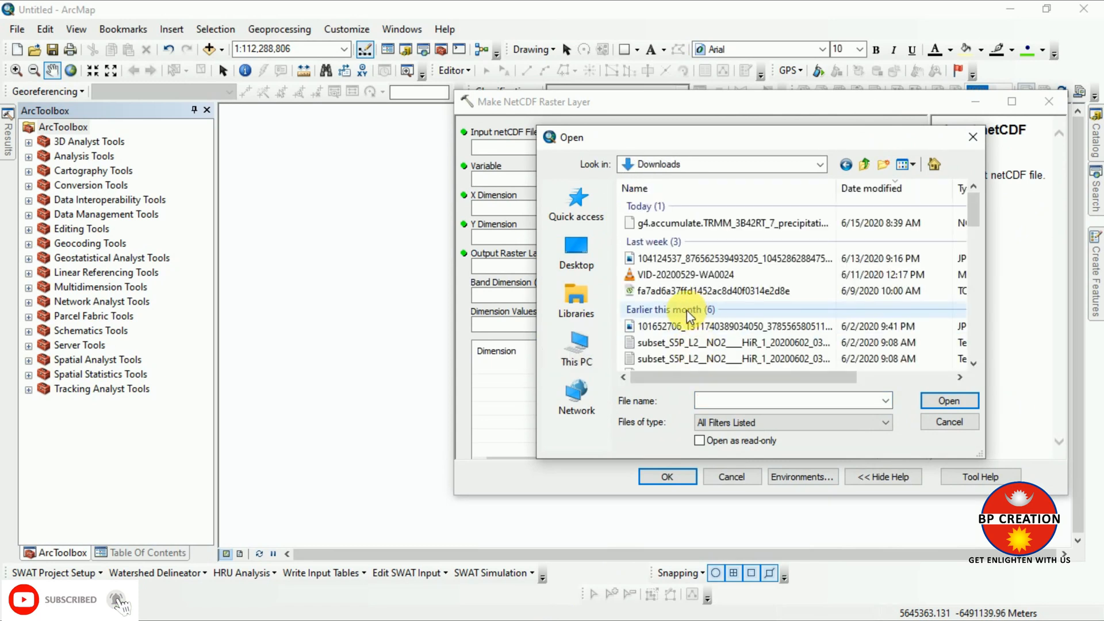
pyautogui.click(728, 222)
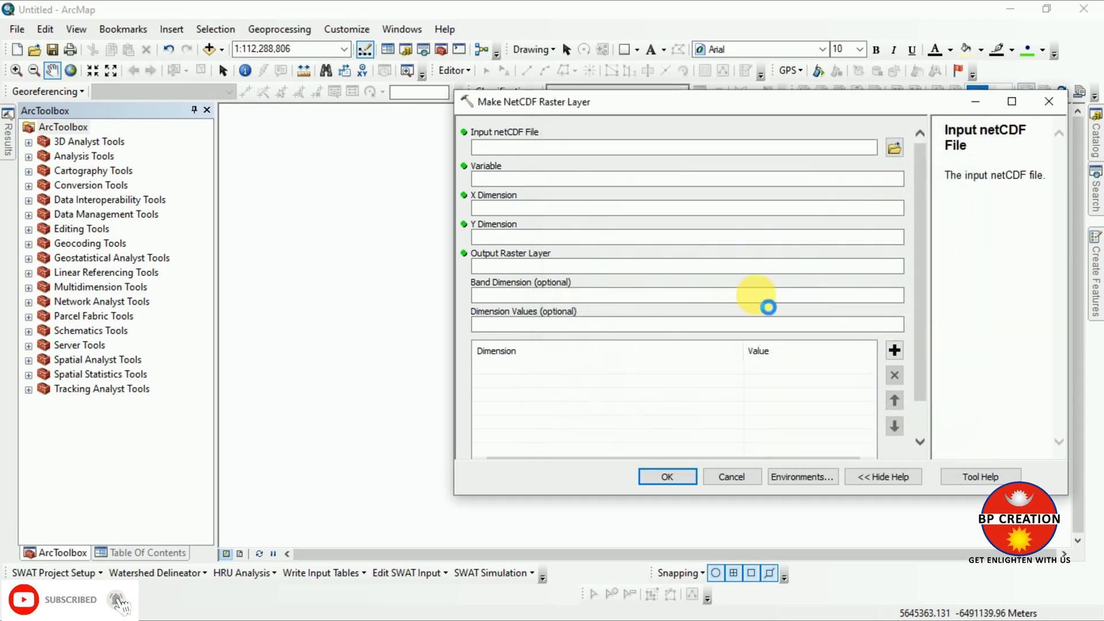
pyautogui.moveTo(650, 273)
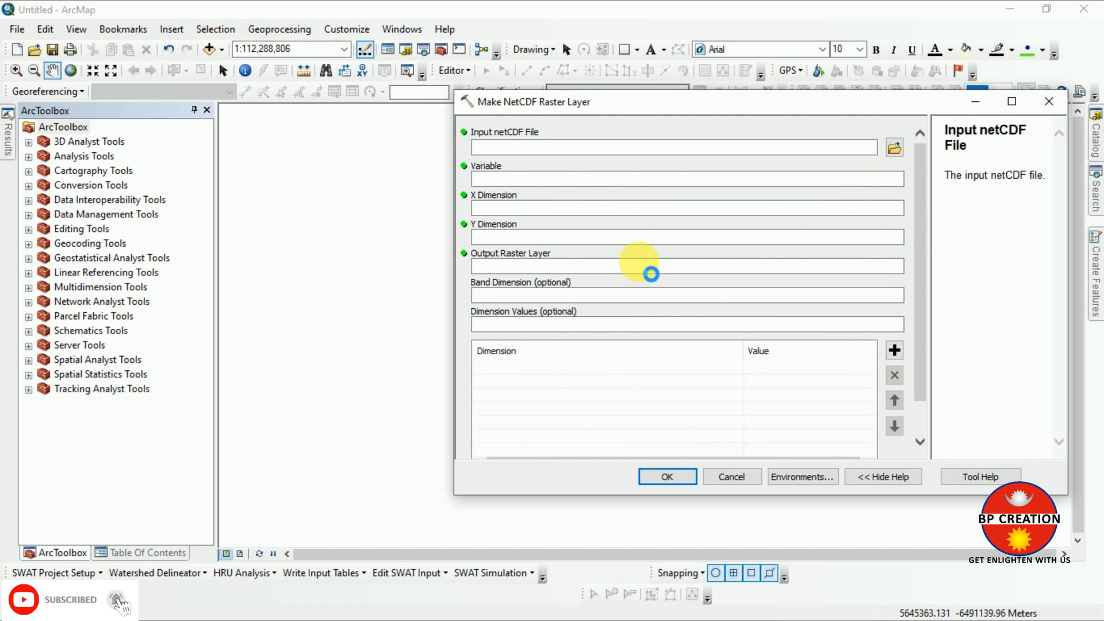
pyautogui.click(895, 148)
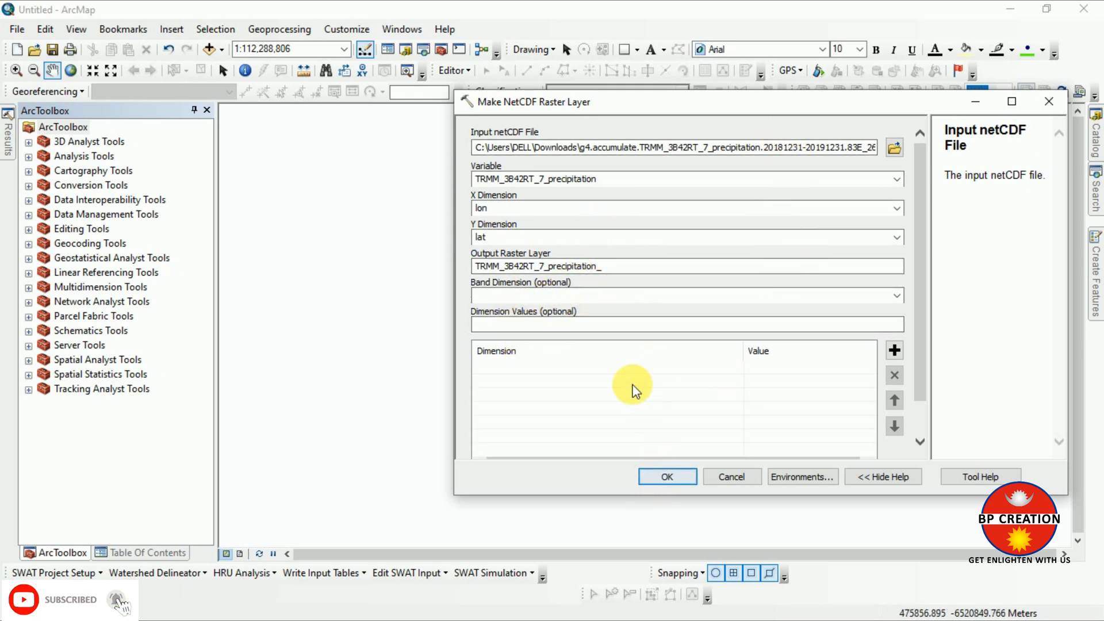
pyautogui.click(599, 266)
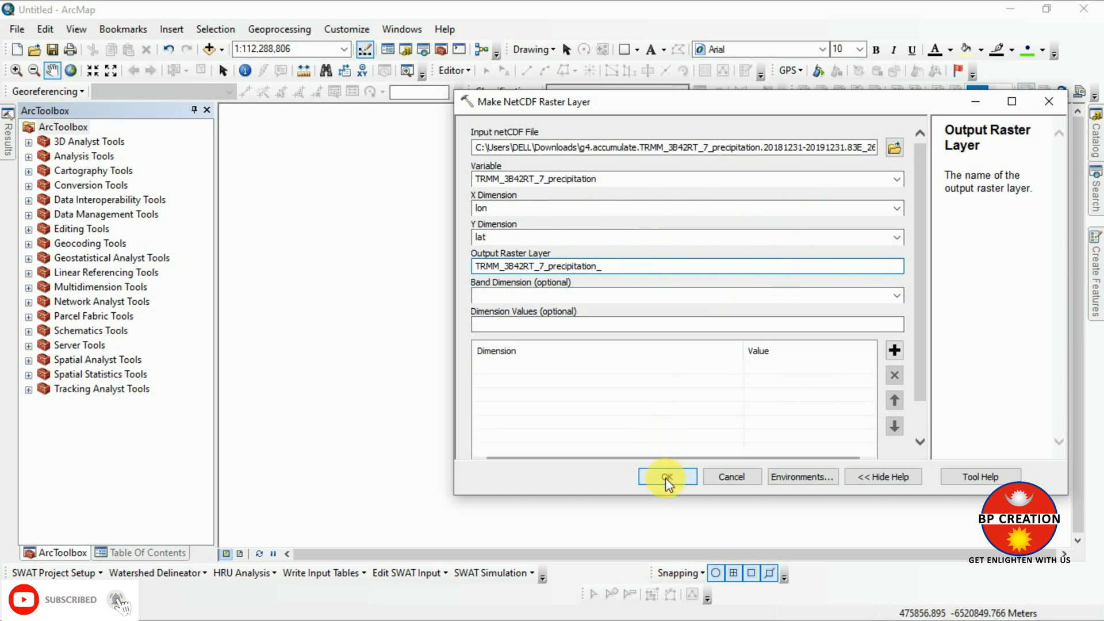
# Run the tool and pin the Table Of Contents to show the precipitation layer.
pyautogui.click(666, 477)
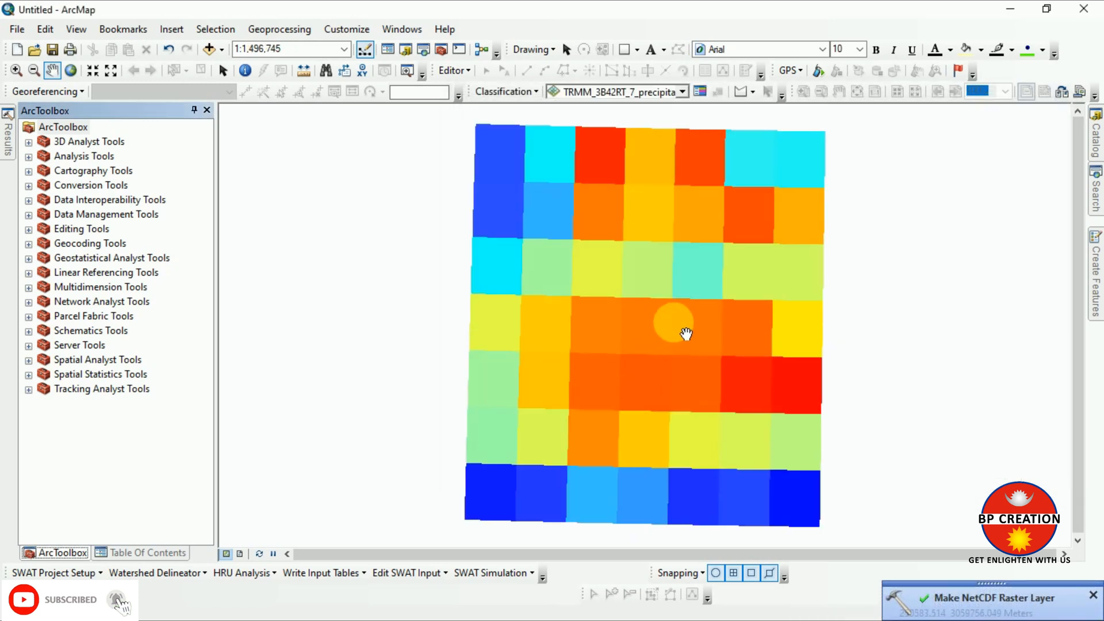
pyautogui.moveTo(157, 289)
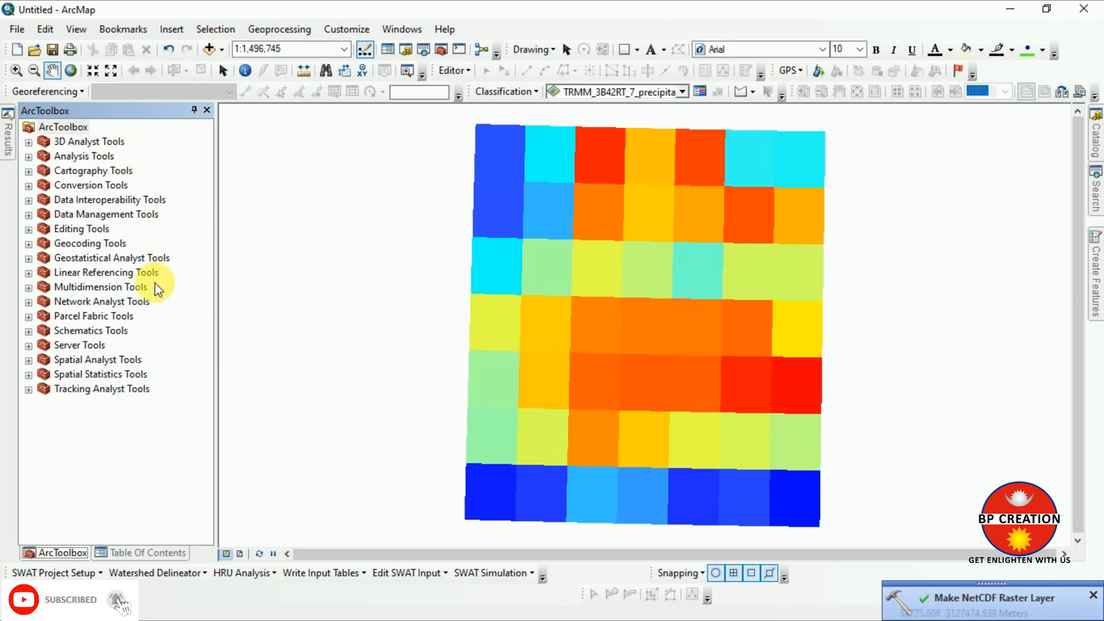
pyautogui.click(208, 110)
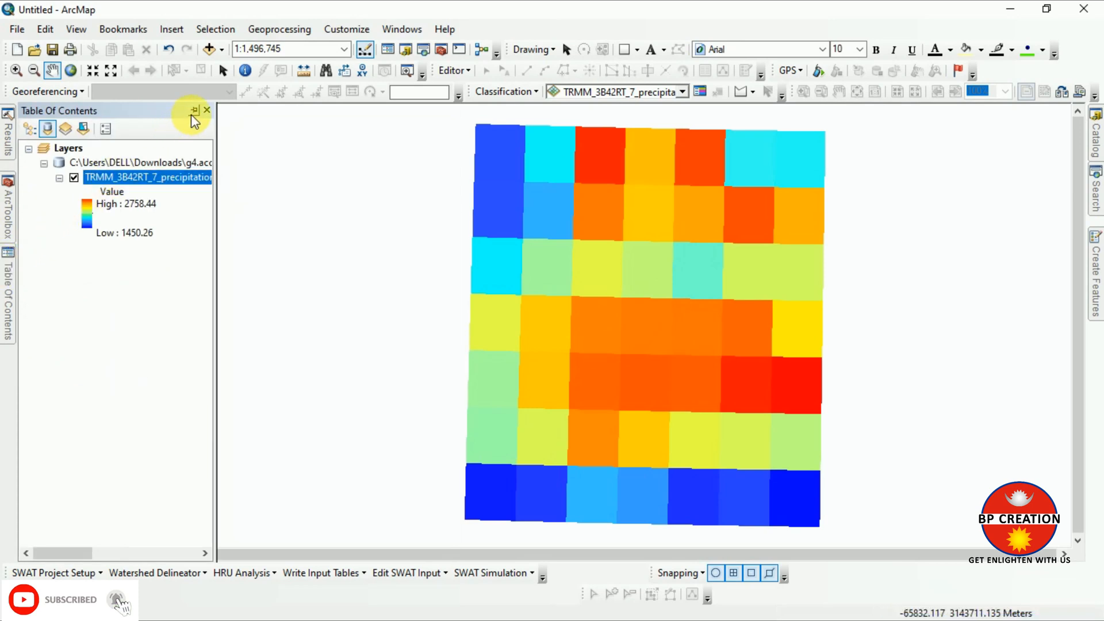
pyautogui.click(195, 110)
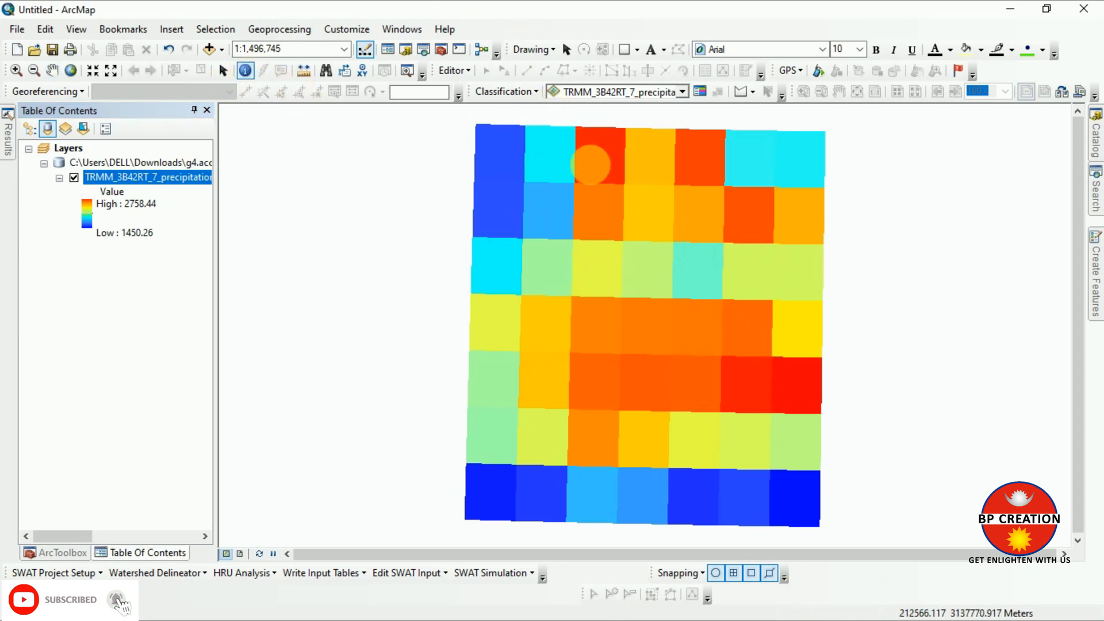
pyautogui.click(594, 164)
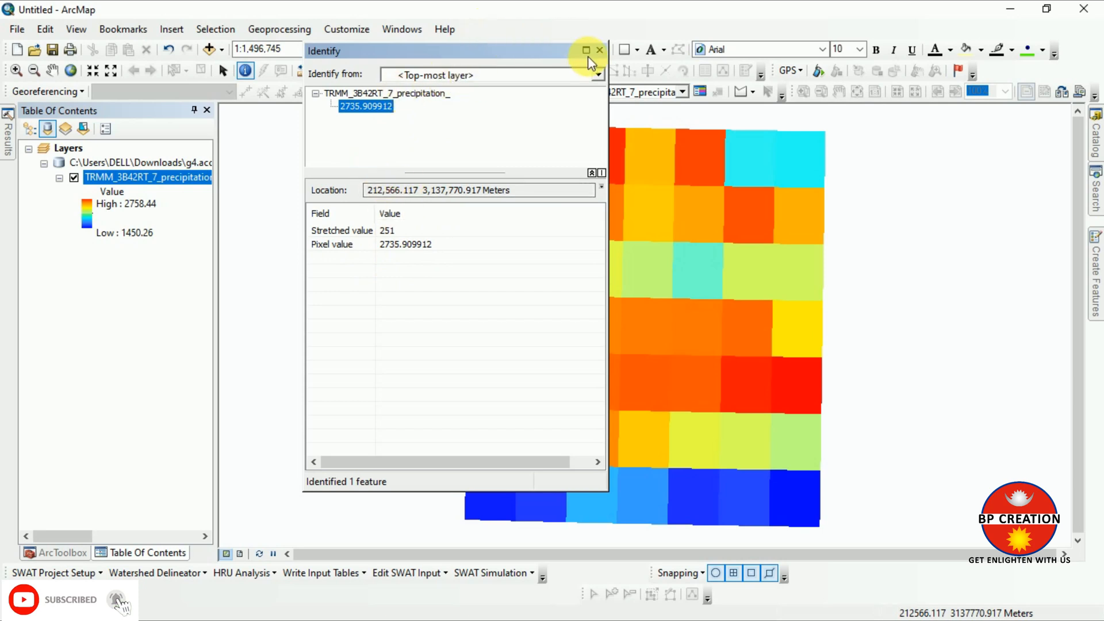
pyautogui.click(600, 50)
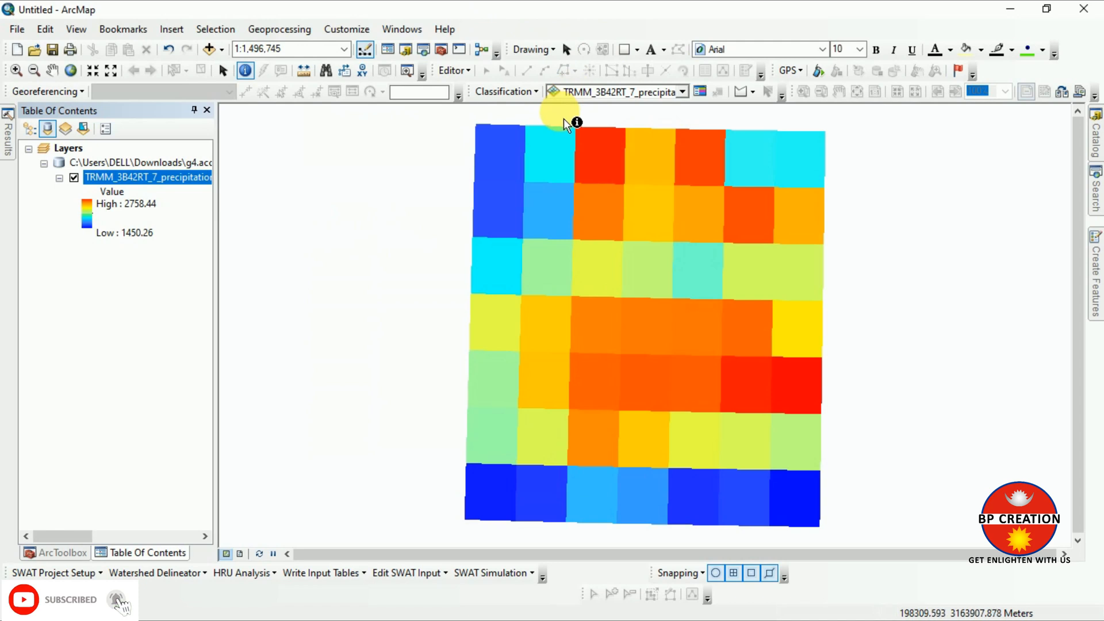
pyautogui.moveTo(633, 196)
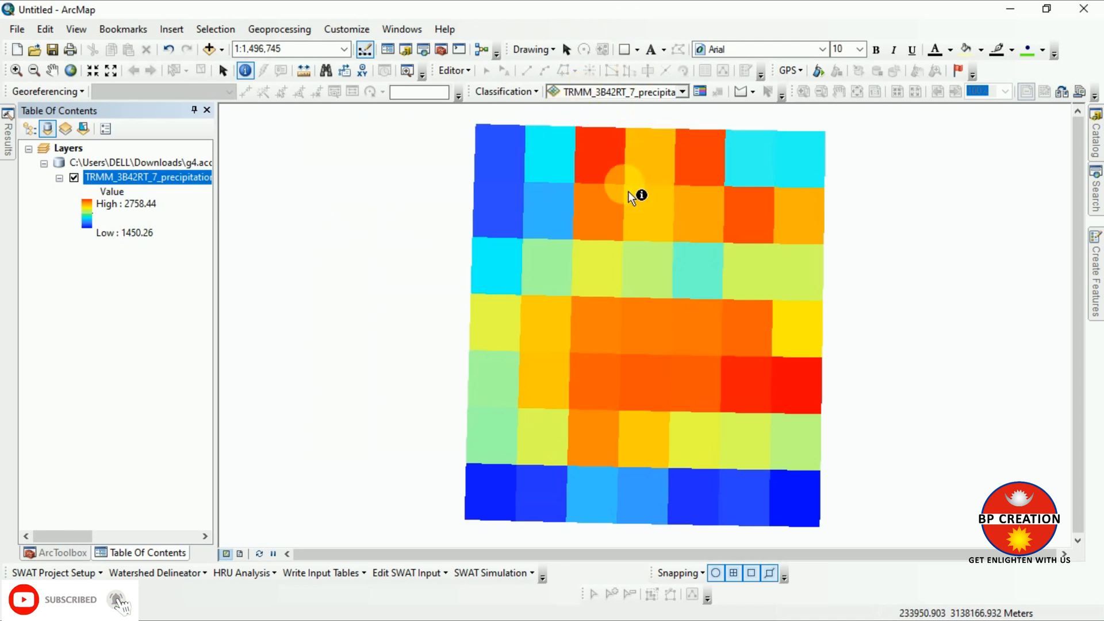